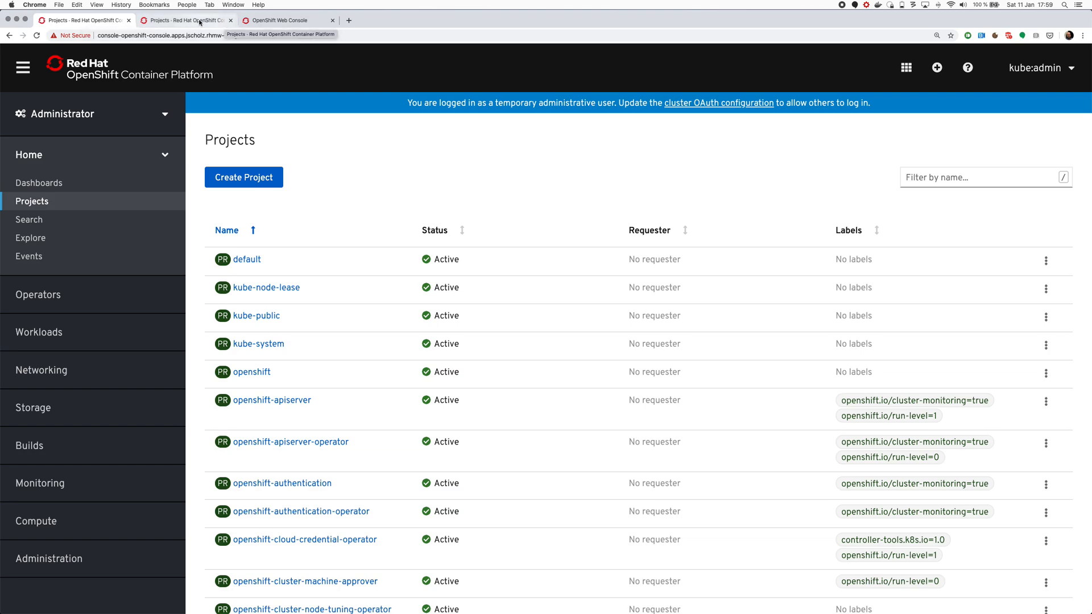
- Glance at both clusters' project lists, then return to the terminal sessions
left_click(40, 483)
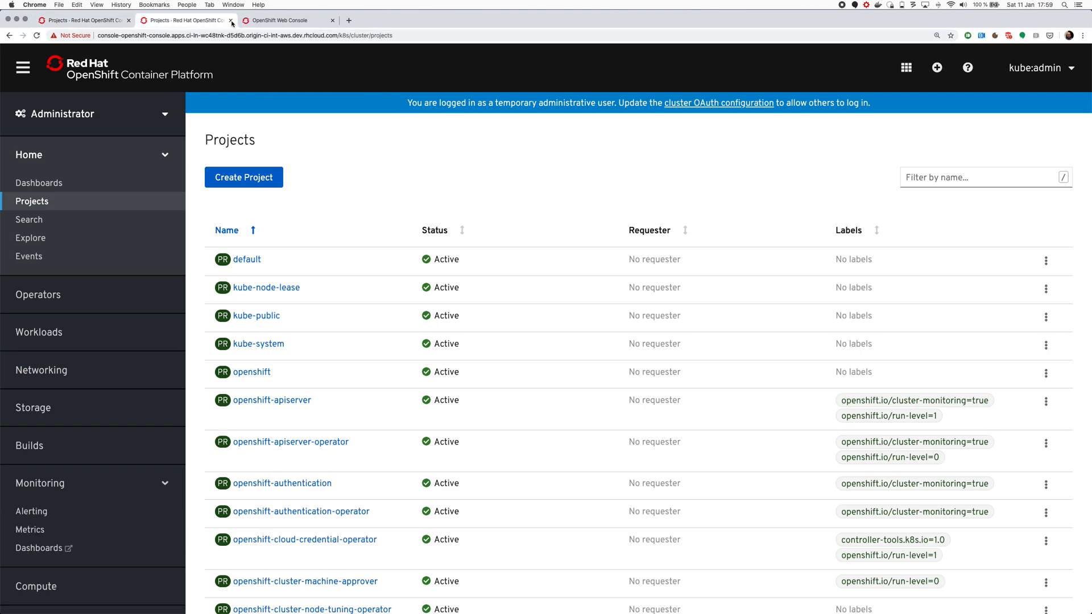
left_click(286, 20)
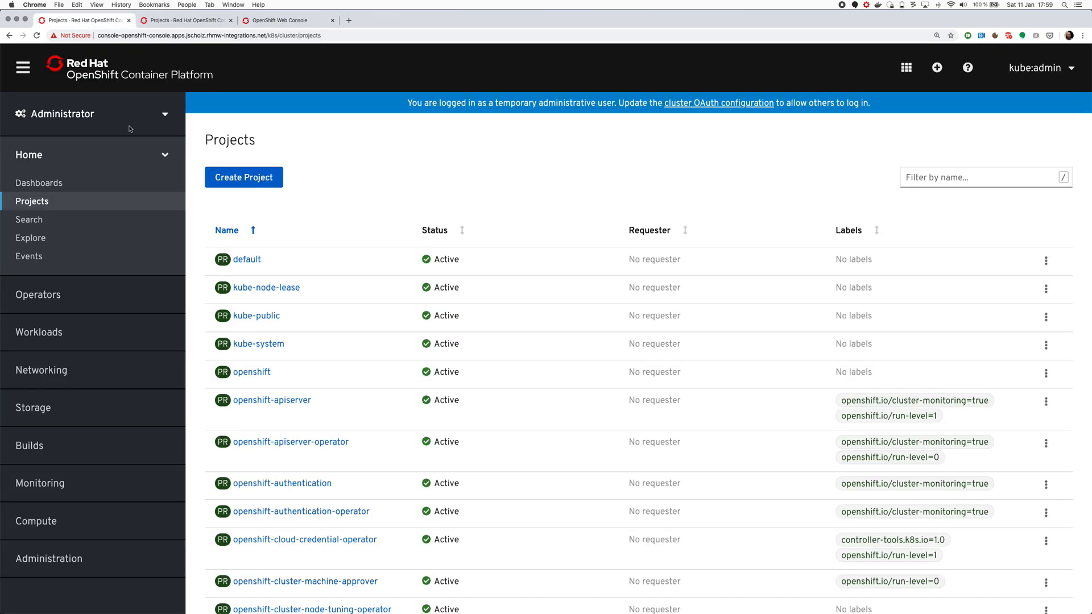
left_click(561, 597)
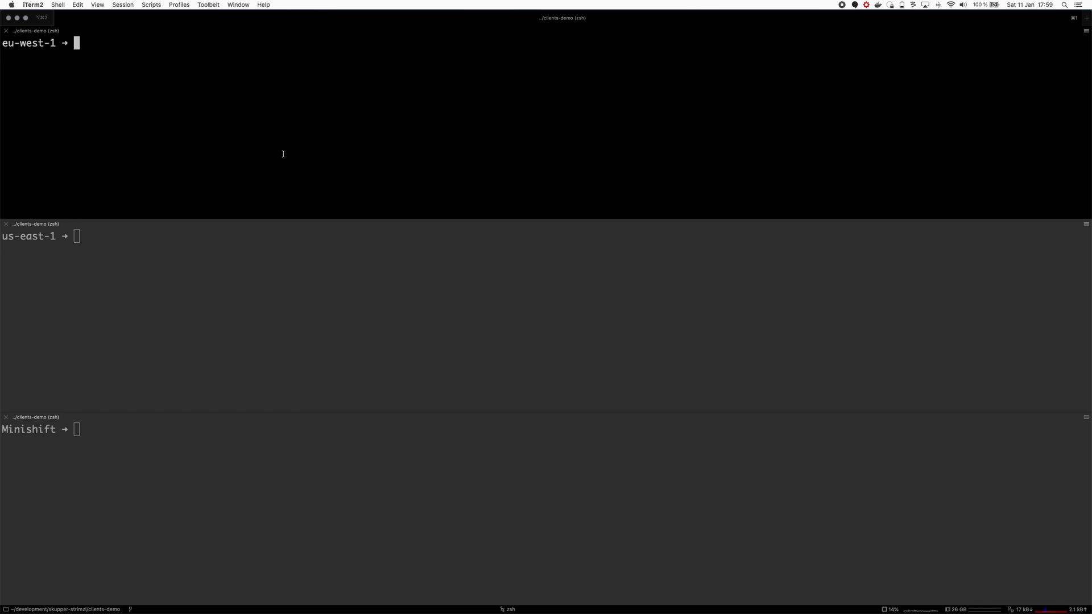
- Create the skupper-demo namespace with kubectl on each cluster
type("kubectl")
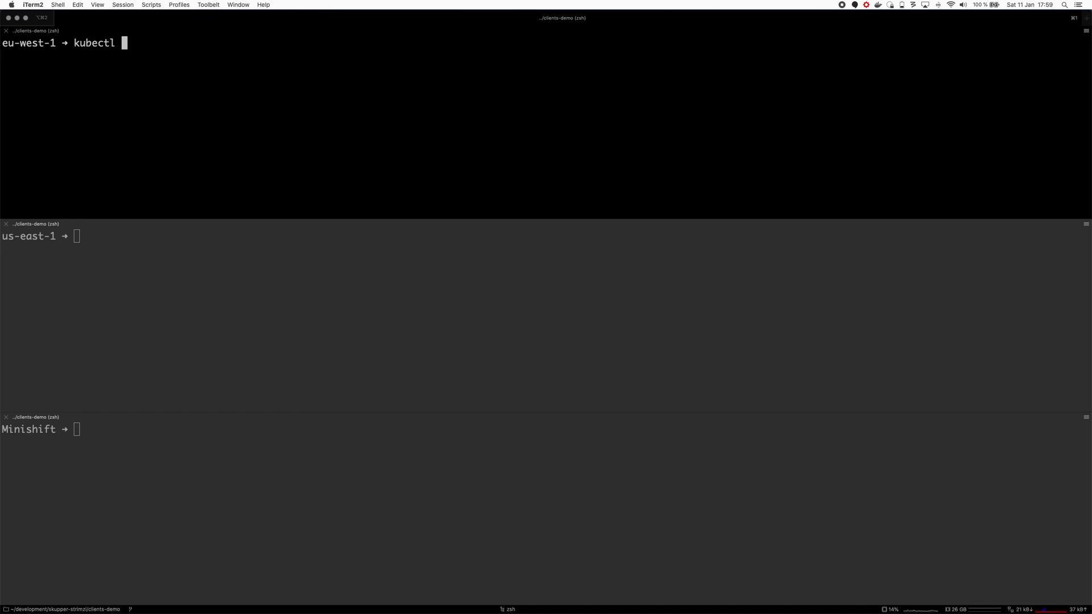
type("create")
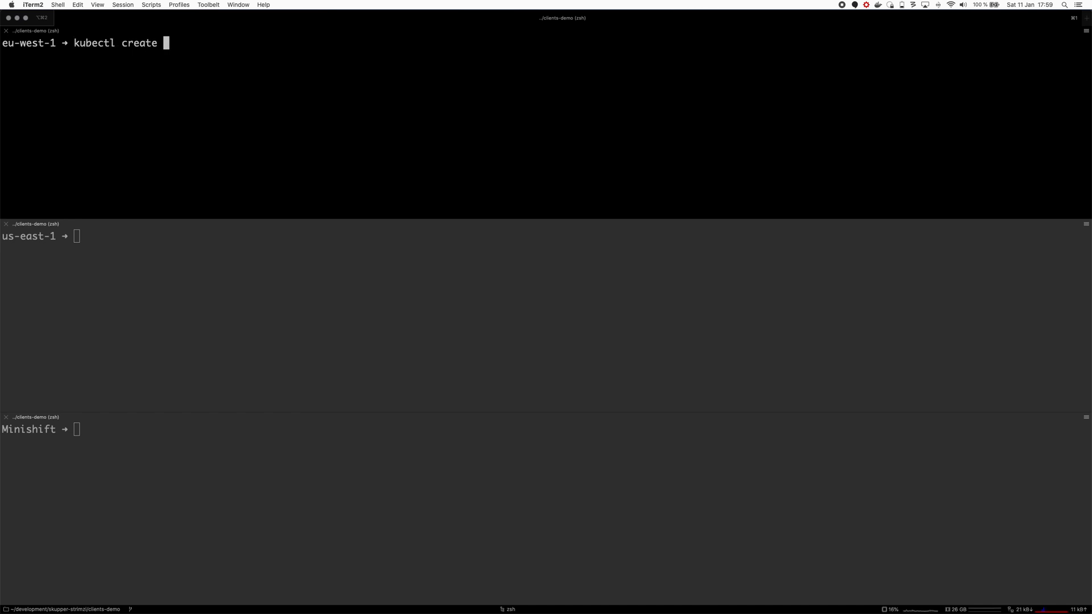
type("ns skupper-d")
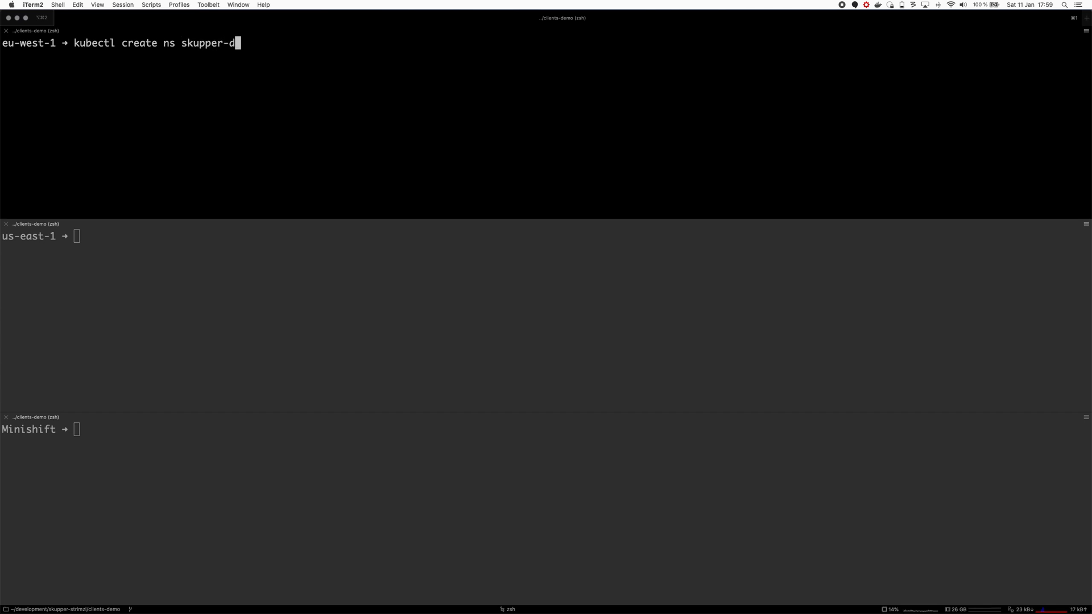
key("Return")
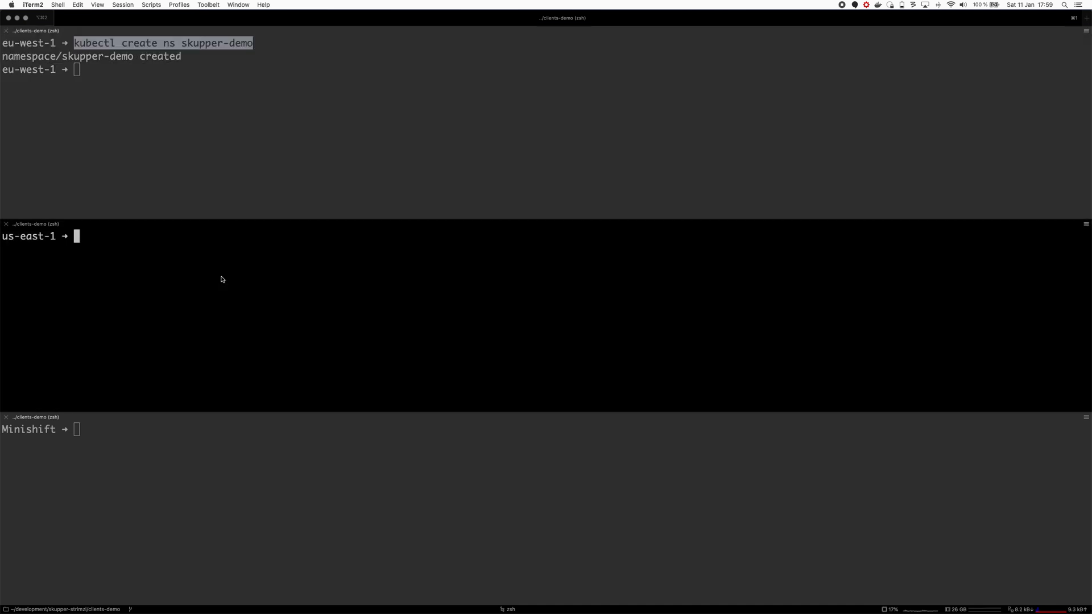
type("kubectl create ns skupper-demo")
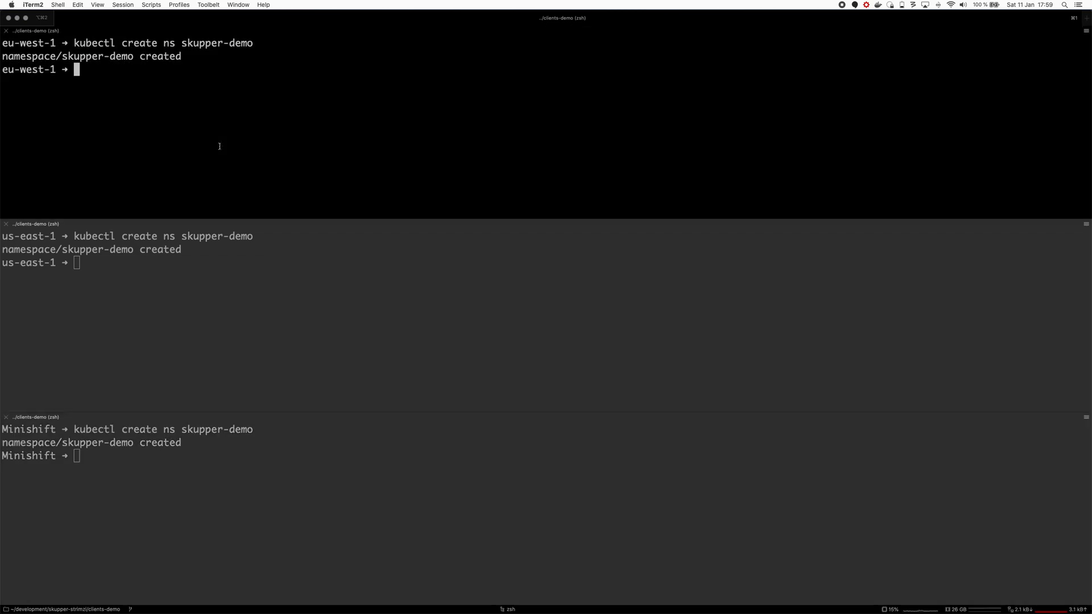
- Make skupper-demo the active namespace on every cluster with kubens
type("kubens")
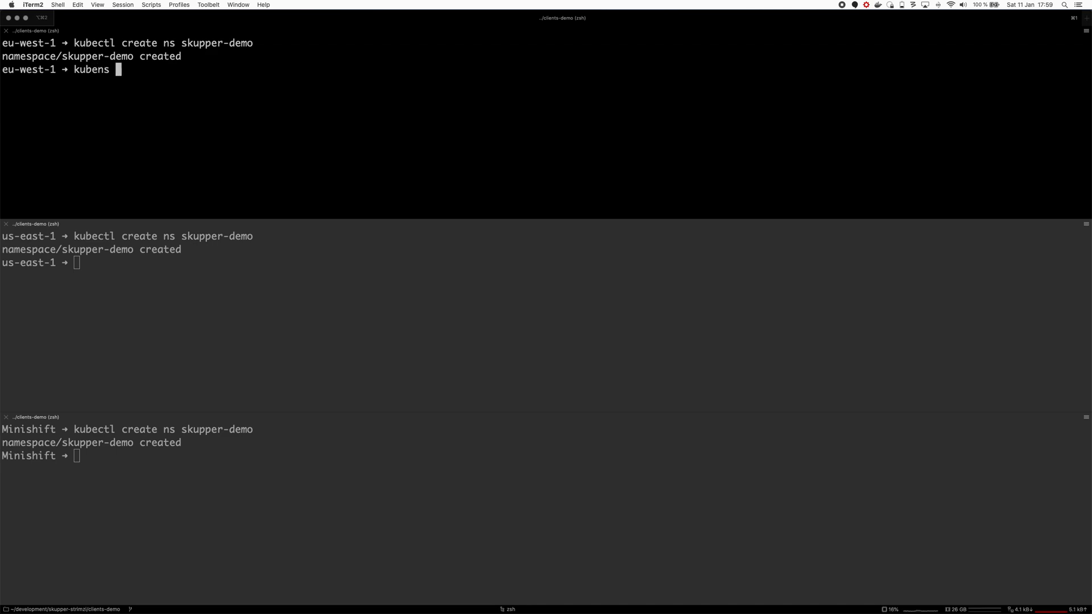
double_click(216, 42)
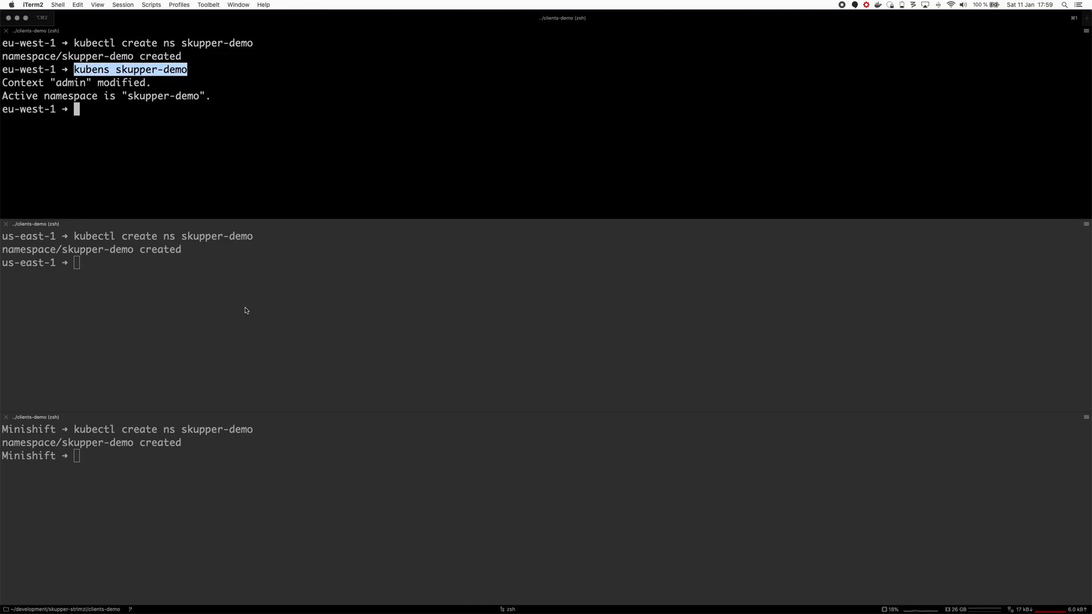
type("kubens skupper-demo")
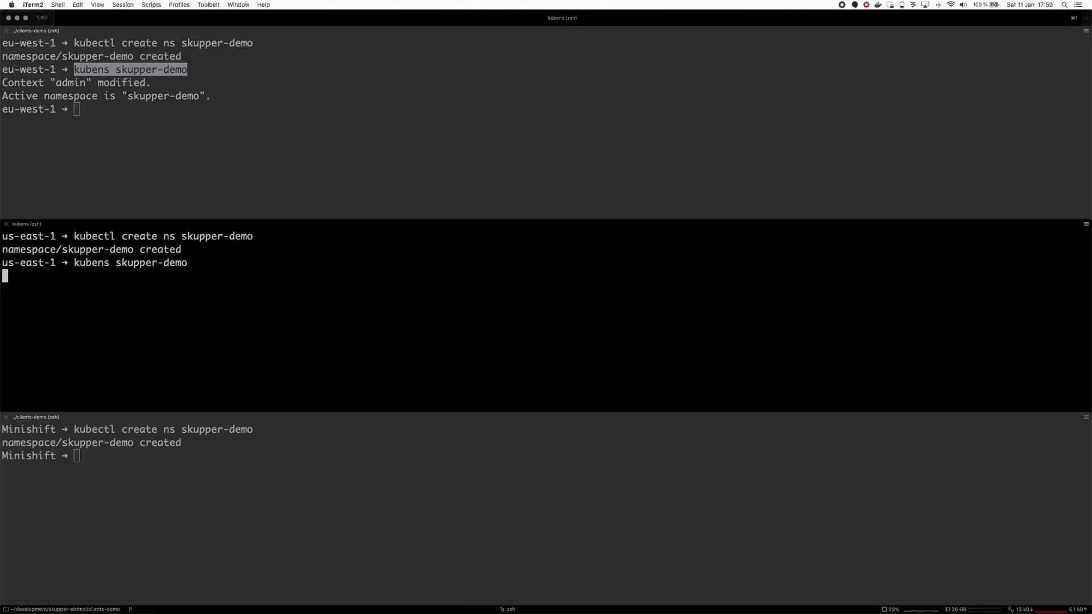
key("enter")
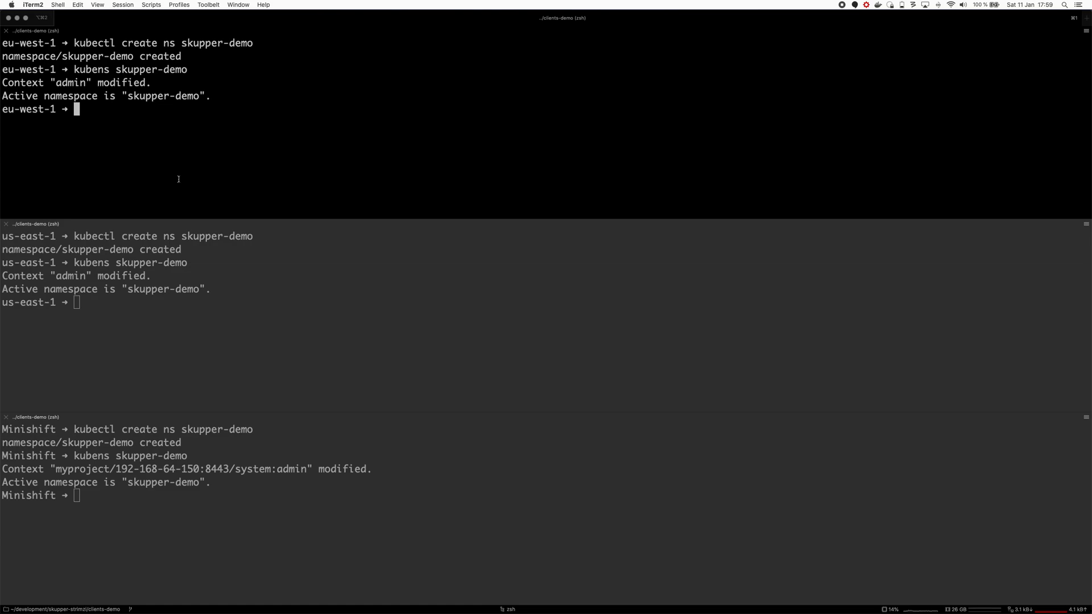
type("skupper")
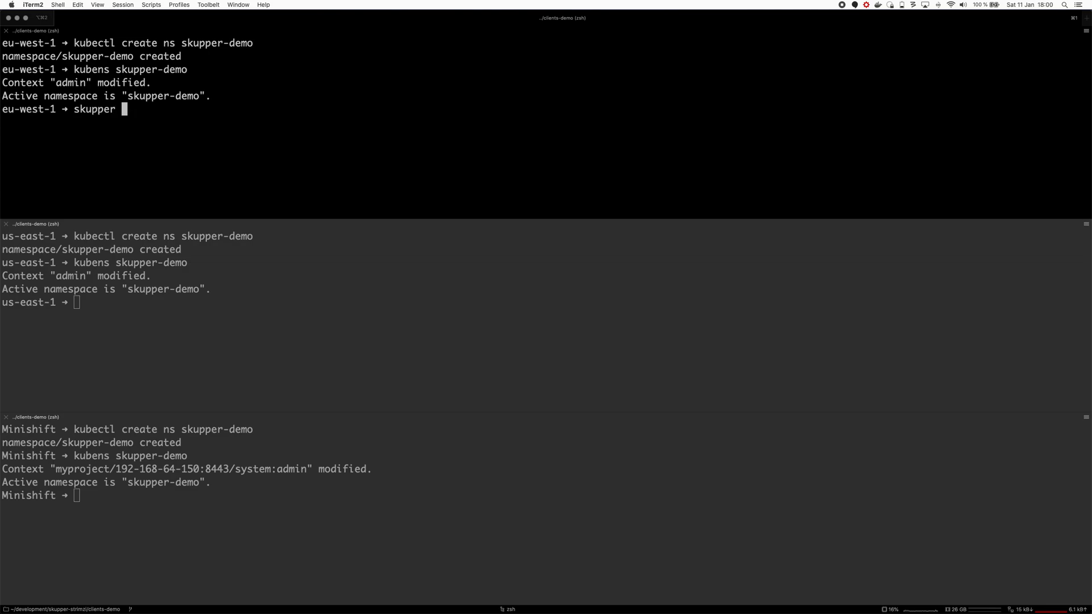
- Run skupper init in the eu-west-1, us-east-1 and Minishift panes
type("init")
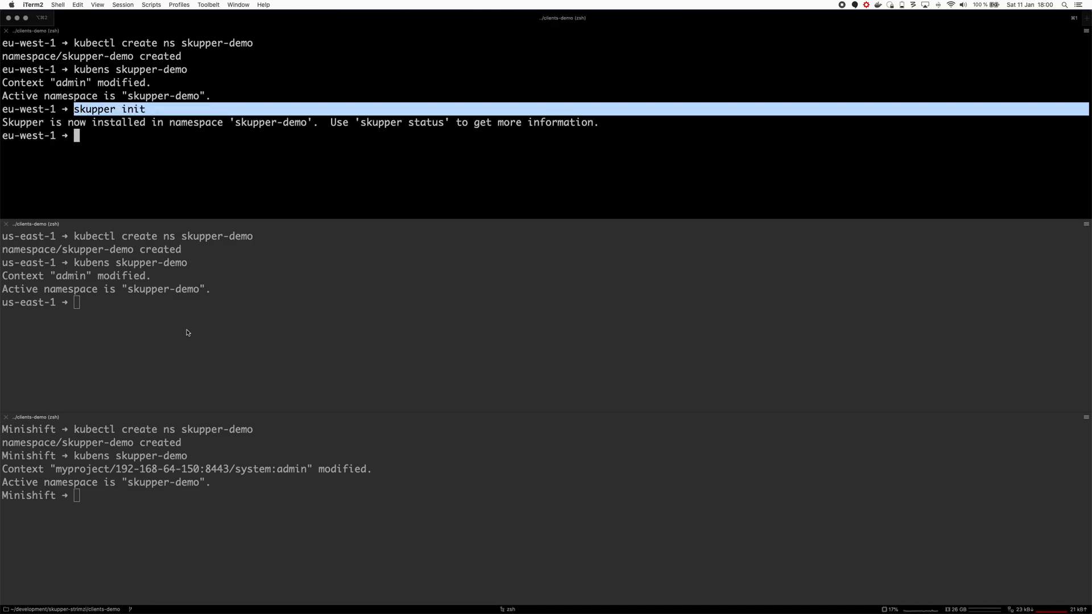
type("skupper init")
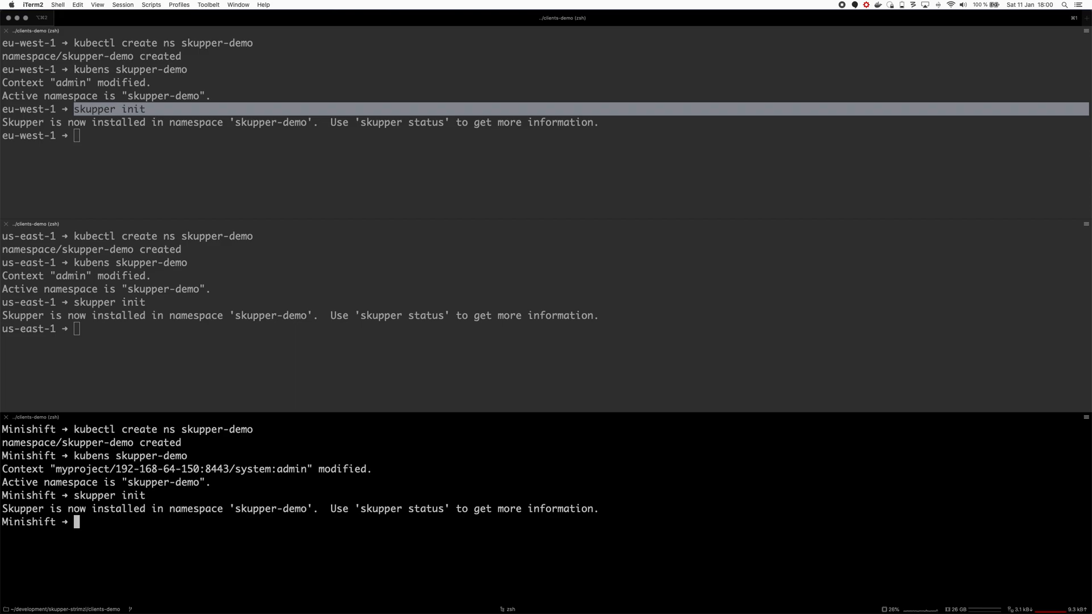
mouse_move(283, 587)
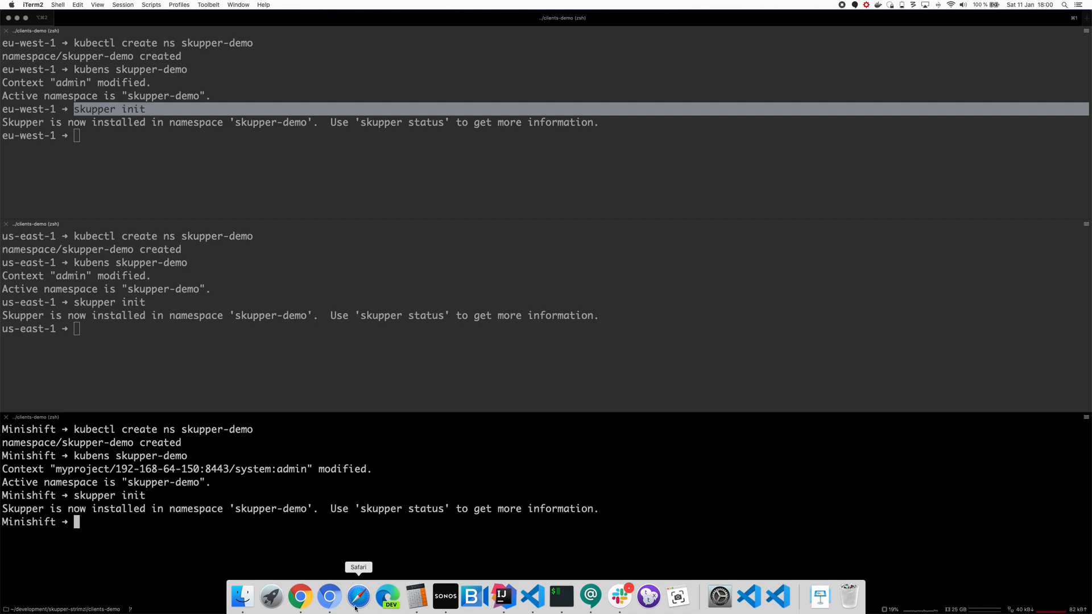
- Show the skupper-demo project in both cluster consoles
left_click(329, 597)
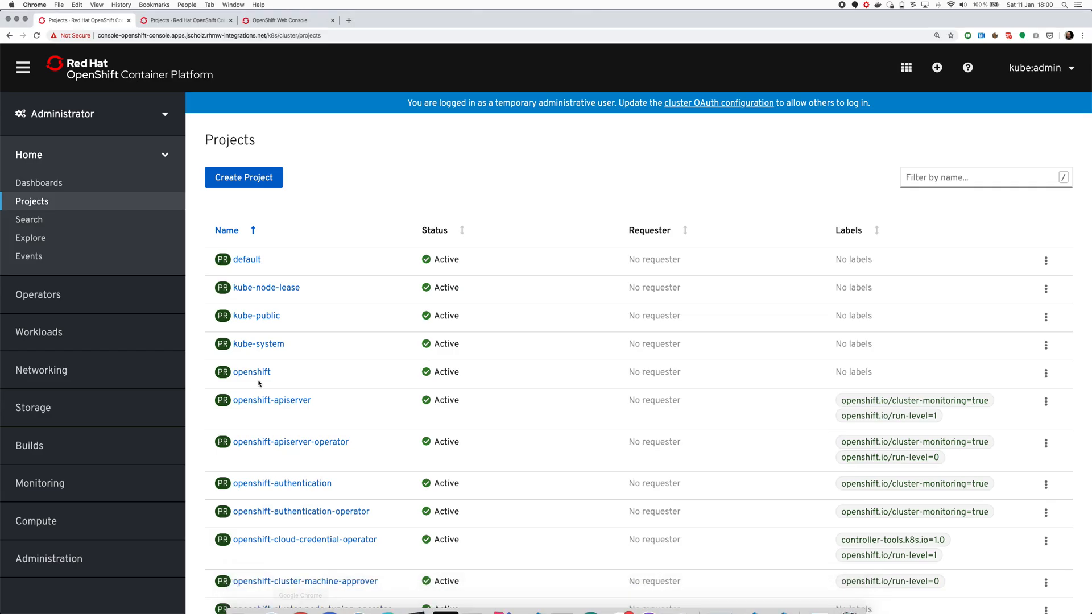
scroll("down", 3)
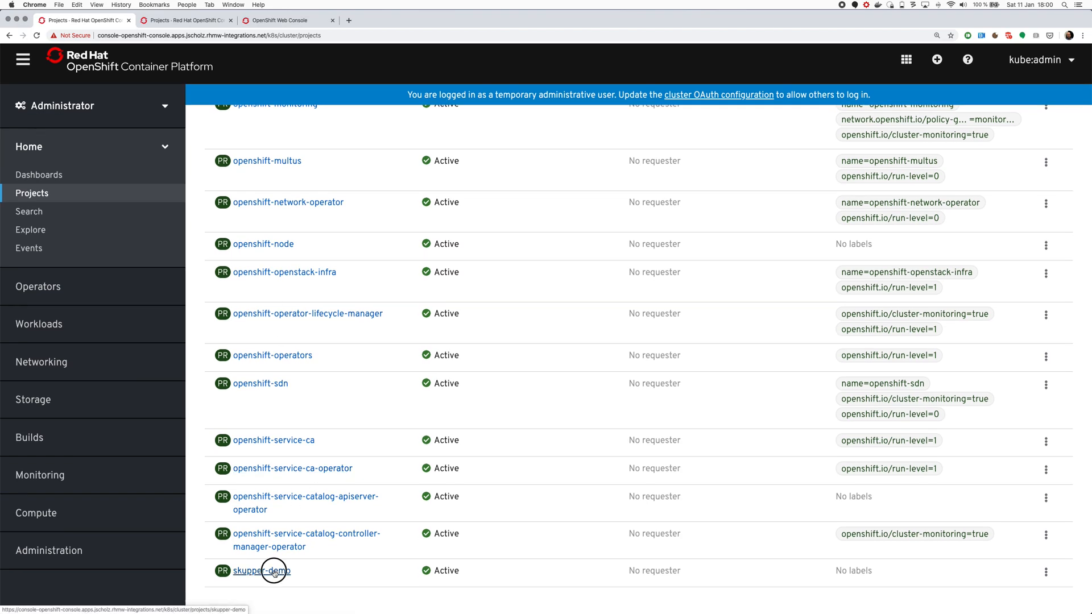
left_click(261, 570)
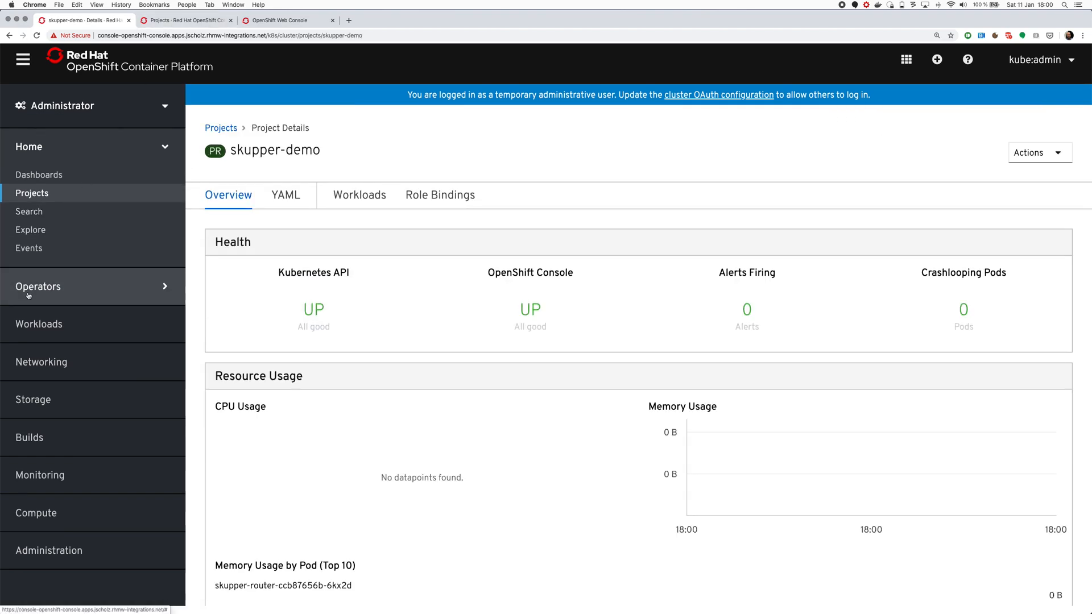
left_click(39, 324)
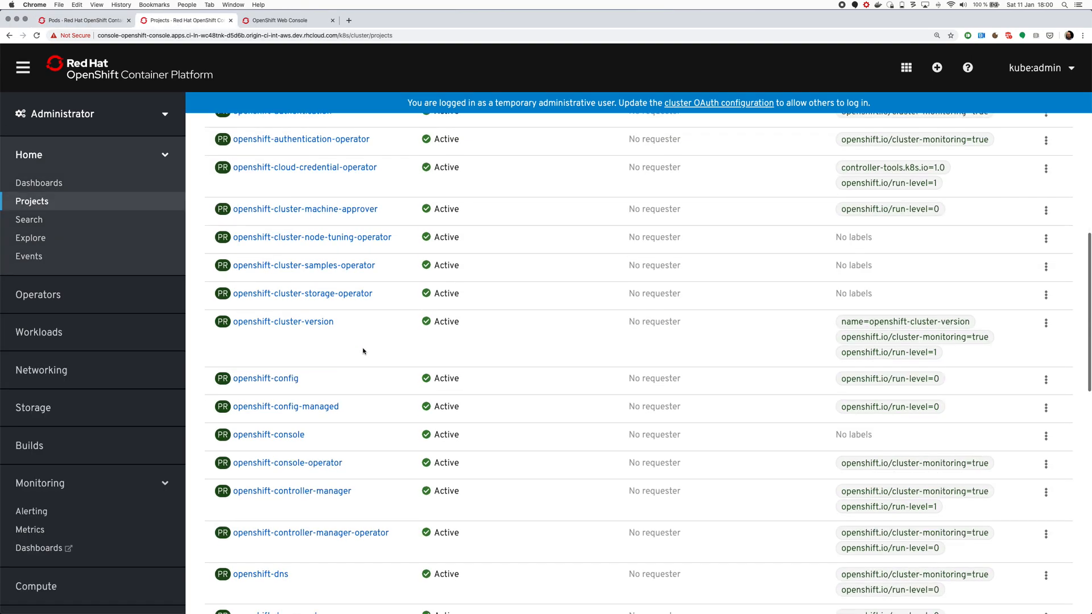
scroll("down", 3)
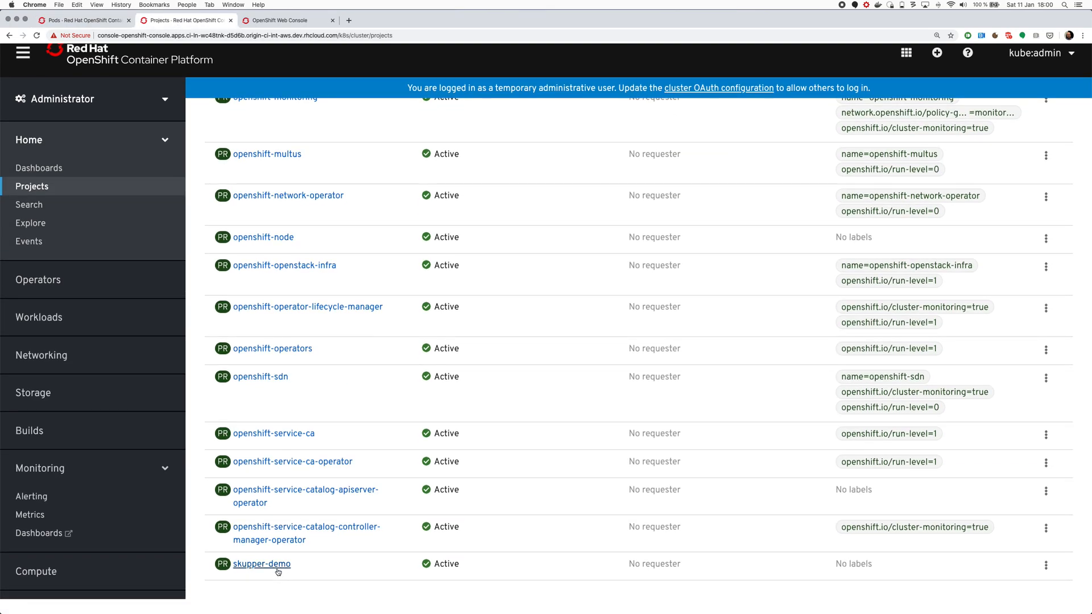
left_click(262, 564)
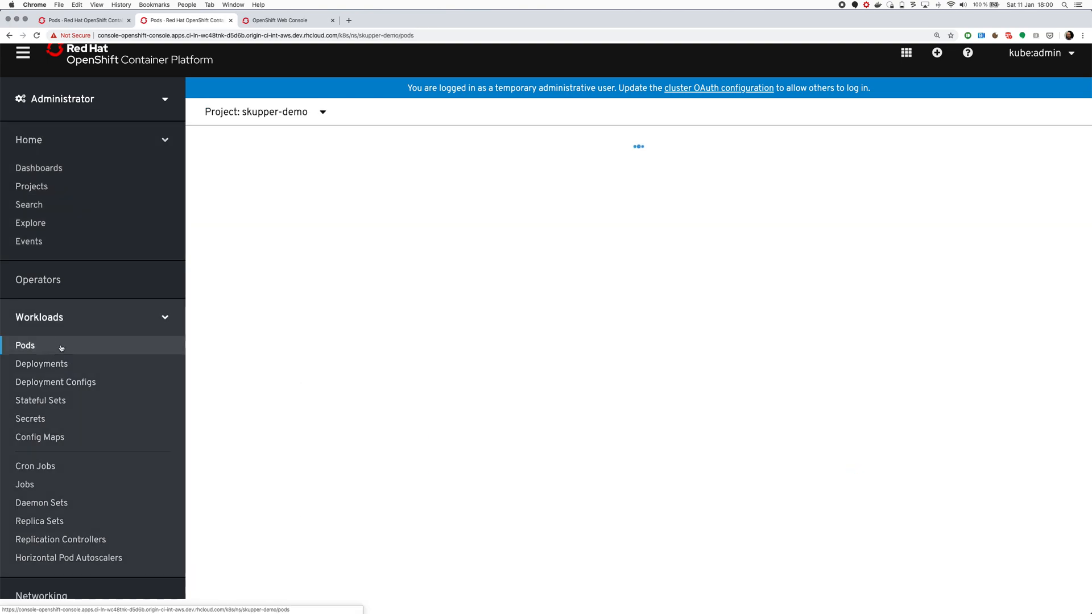
- List the skupper-demo pods and confirm proxy-controller and router are Running on eu-west-1
left_click(24, 345)
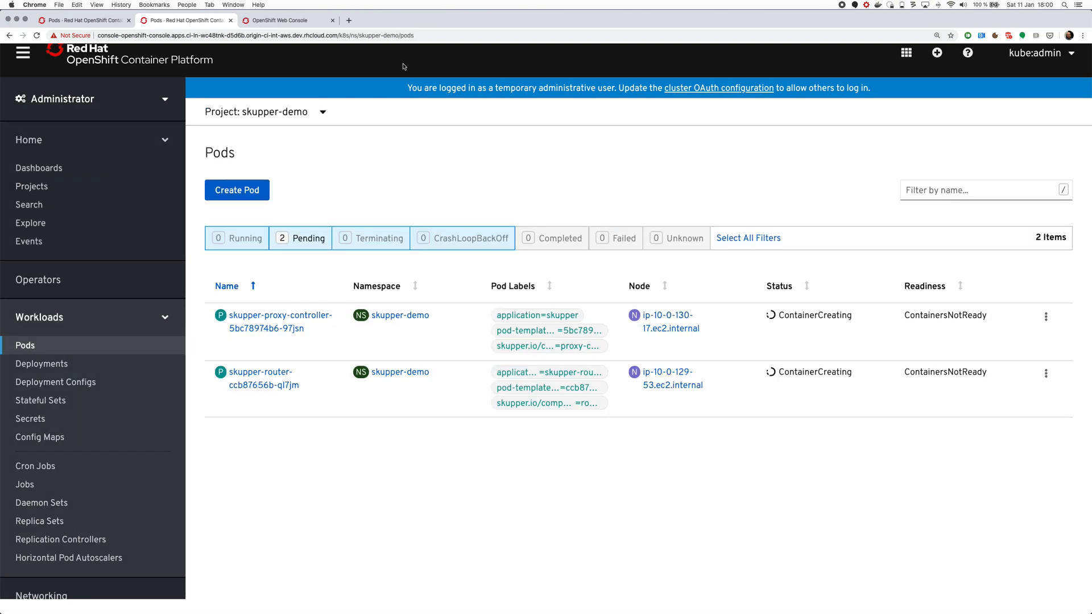
left_click(286, 20)
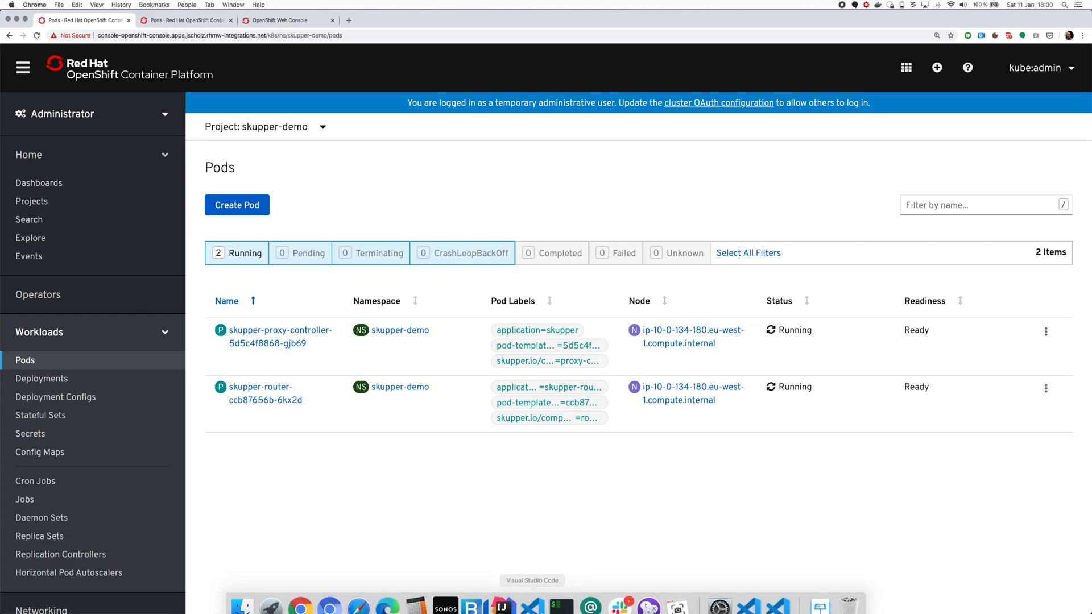
left_click(561, 597)
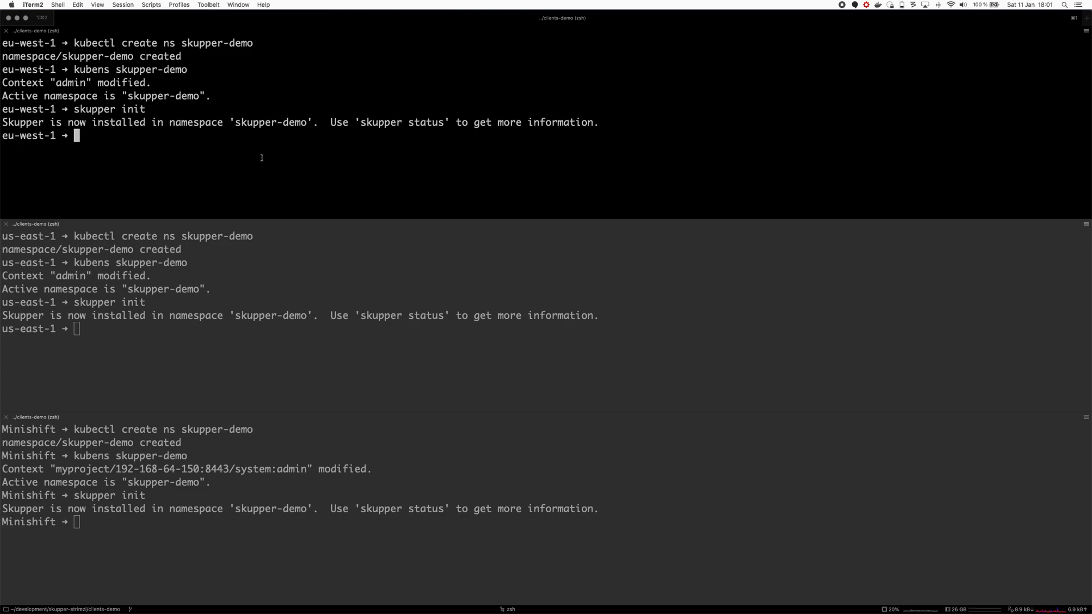
- Write a connection token to skupper-token.yaml on eu-west-1 and begin the connect command
type("skupper")
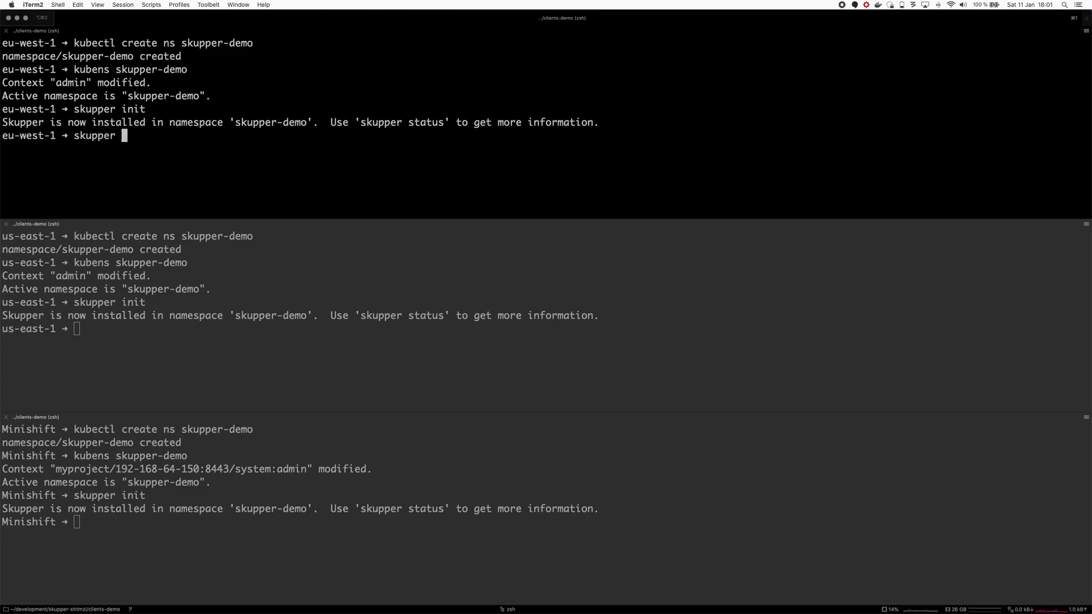
type("connection-to")
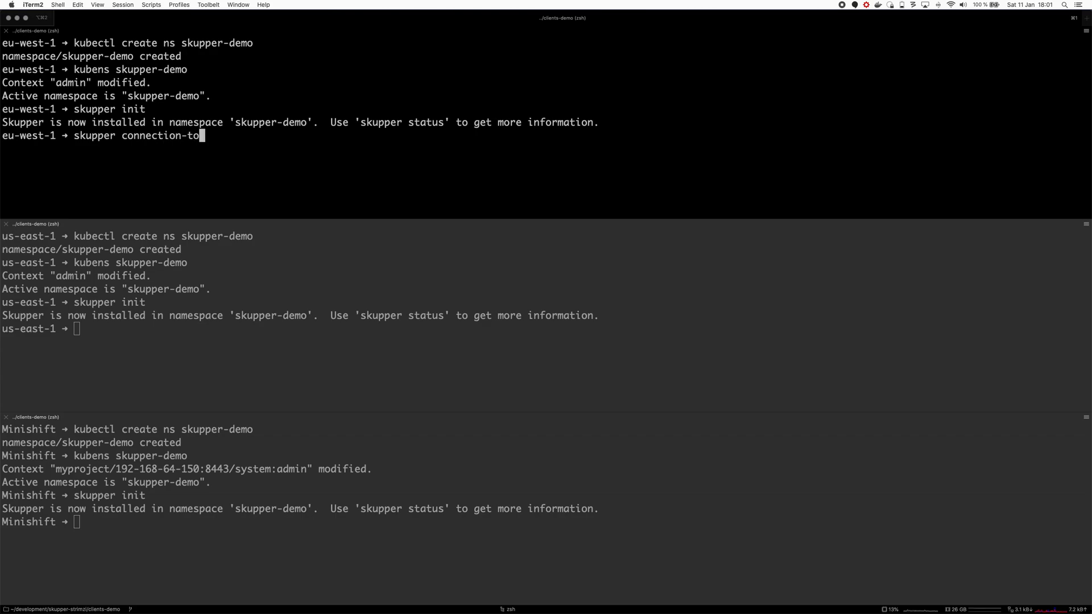
type("ken")
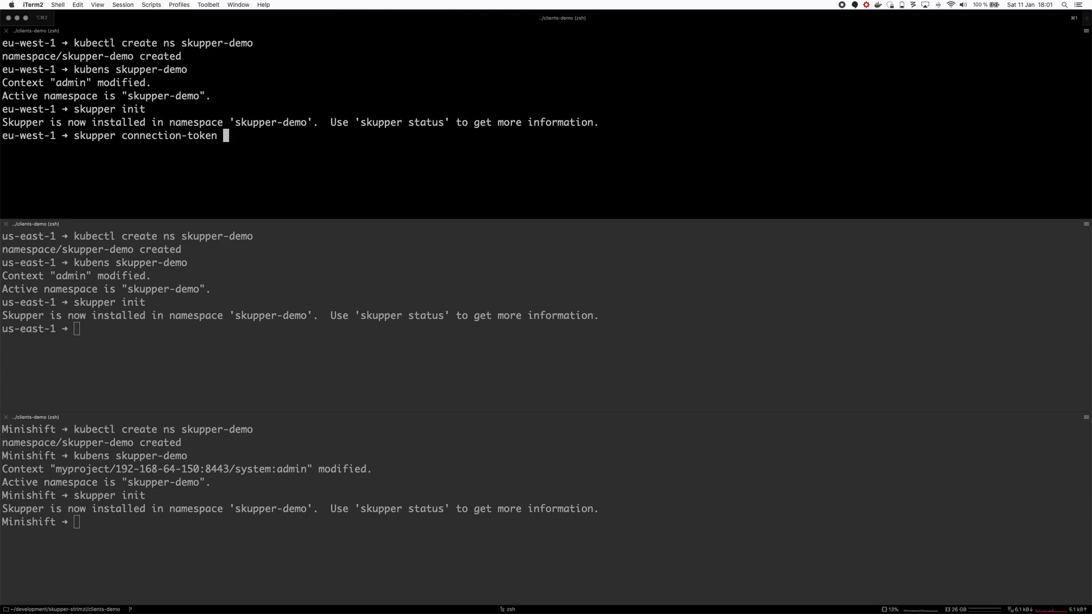
type("skupper-token.yaml")
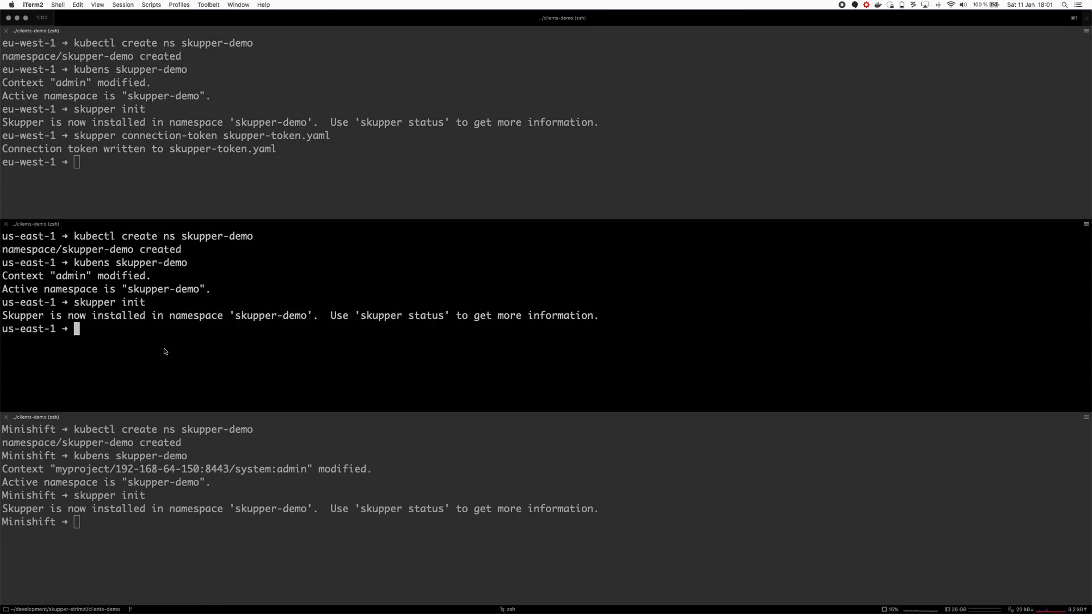
type("skupper connect")
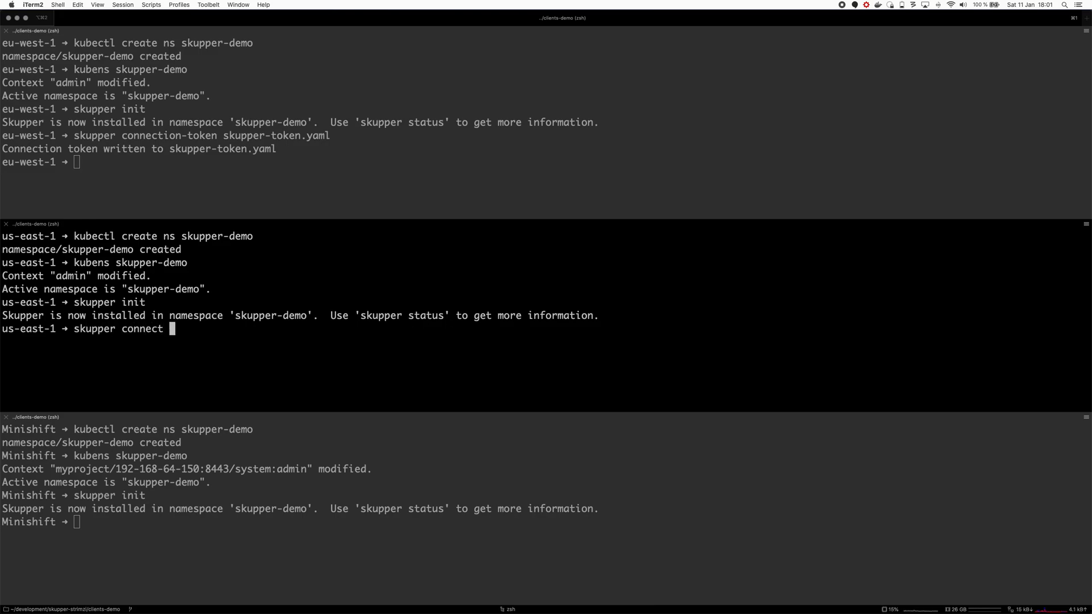
- Connect us-east-1 and Minishift using skupper-token.yaml and check skupper status on eu-west-1
type("skupper-token.yaml")
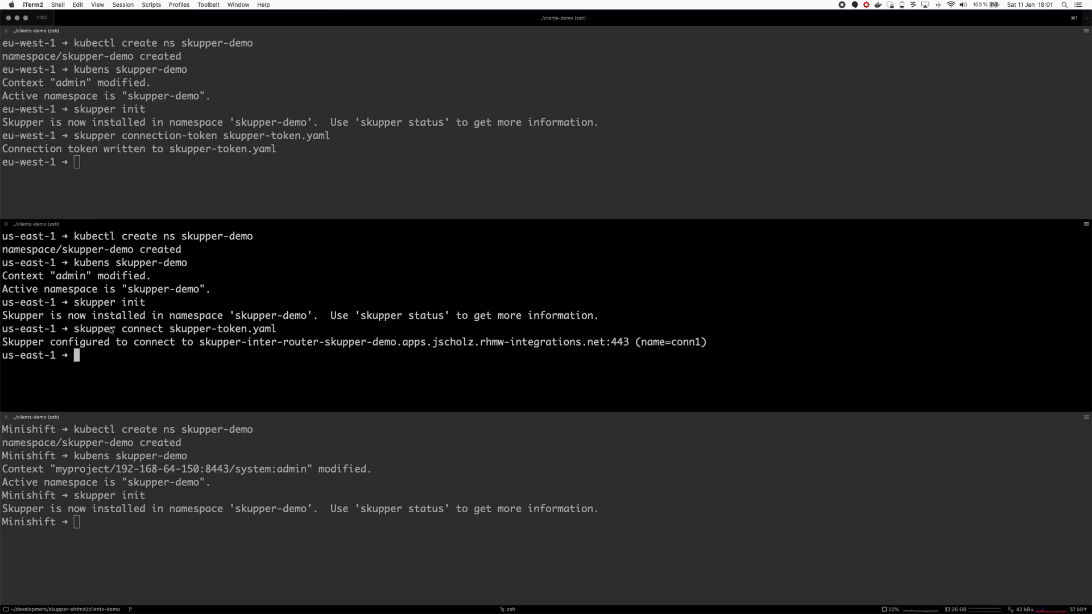
double_click(174, 328)
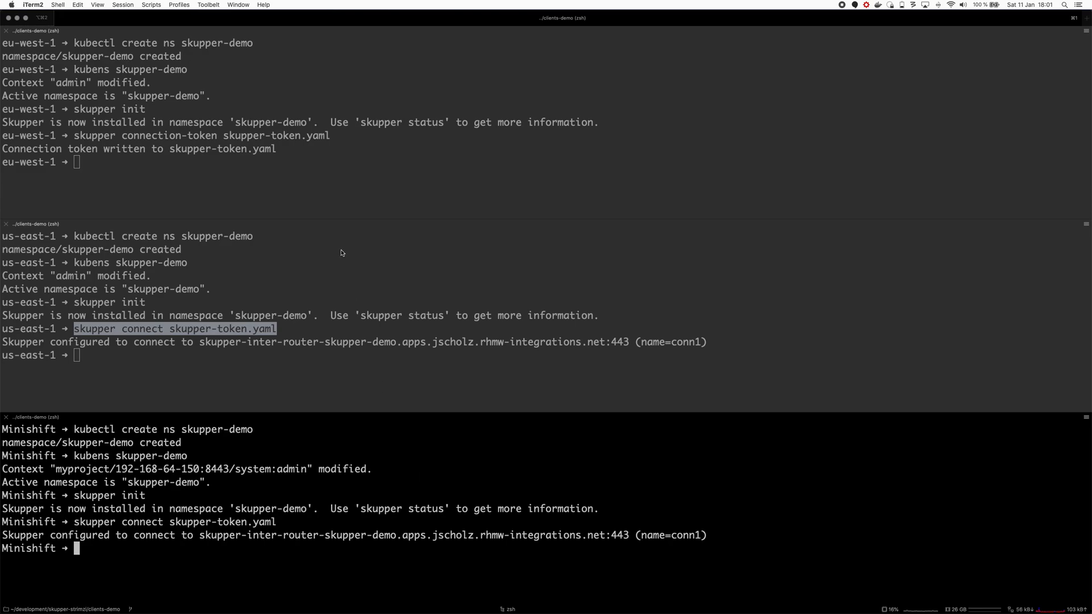
type("skupper status")
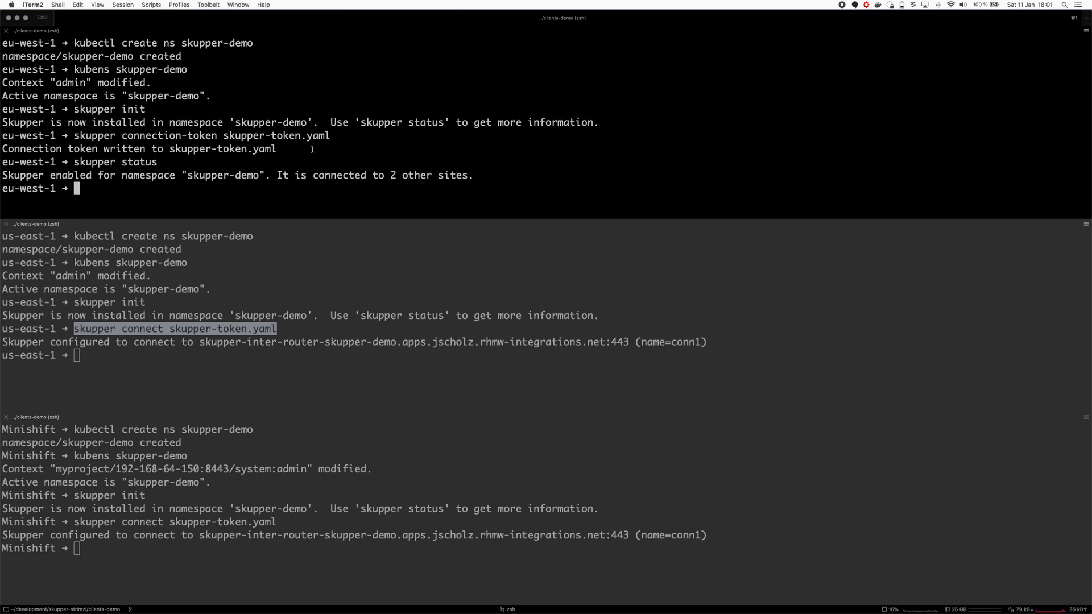
double_click(115, 162)
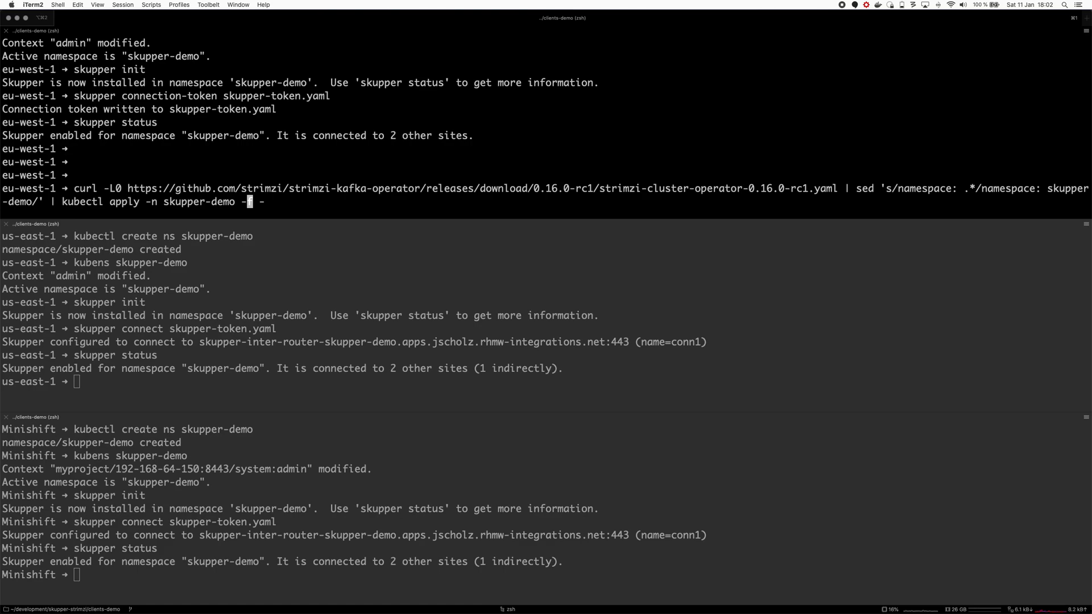
- Apply the Strimzi 0.16.0-rc1 operator manifests on eu-west-1 and check its pods
key("Return")
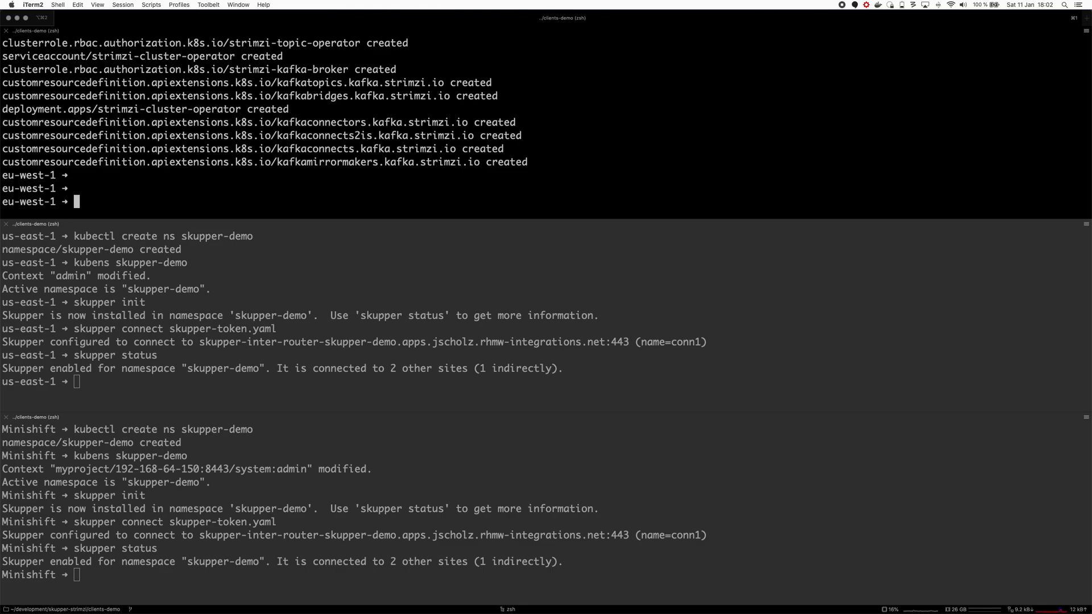
type("k geet pods")
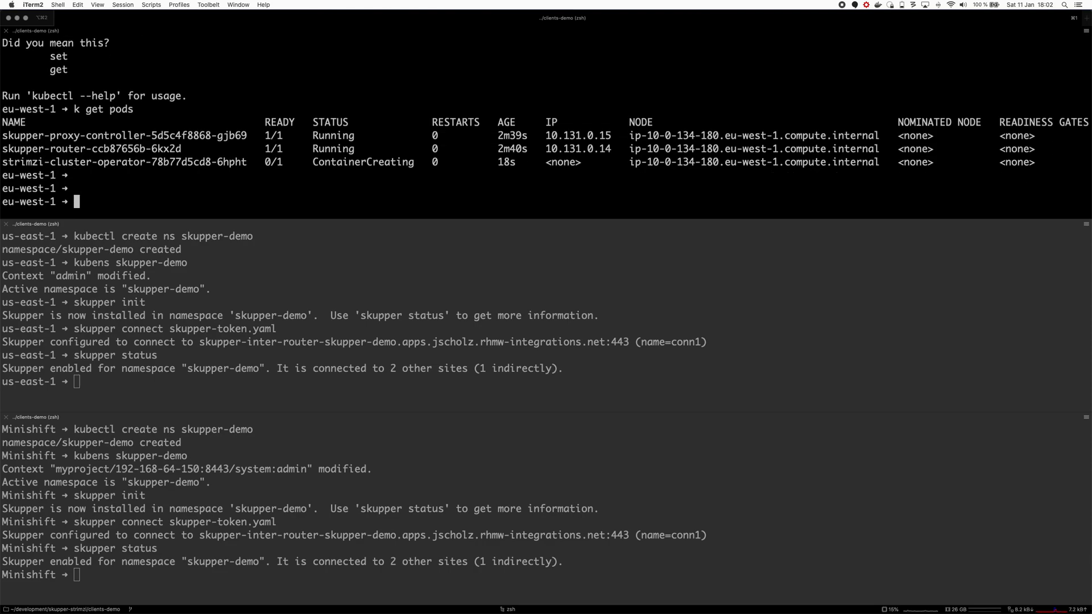
- Review eu-west-1/kafka-cluster.yaml in vi, noting the tls listener
type("vi")
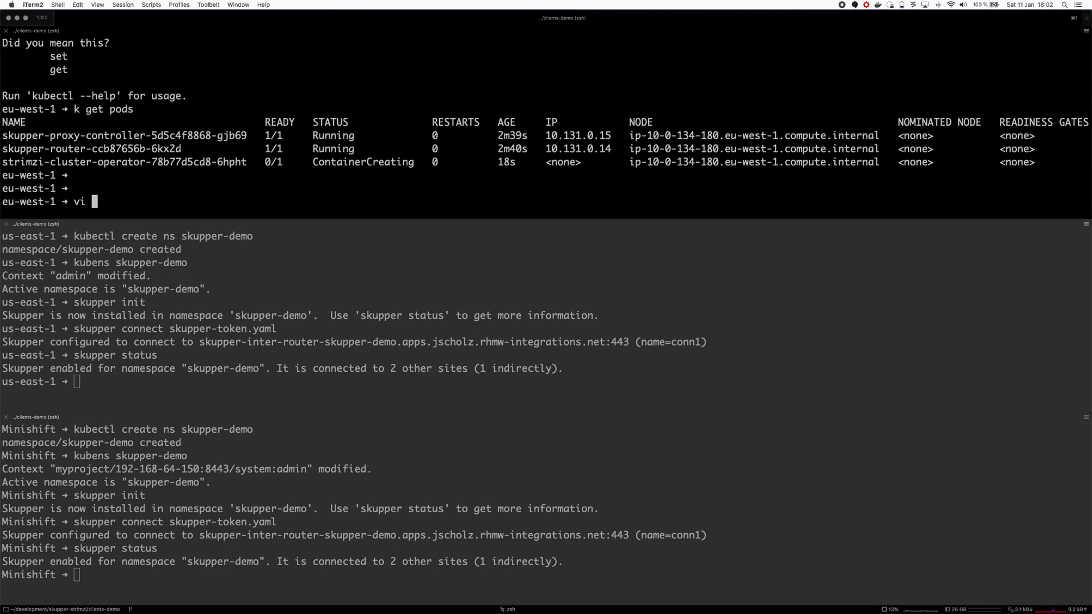
type("eu-west-1/kafka-cl")
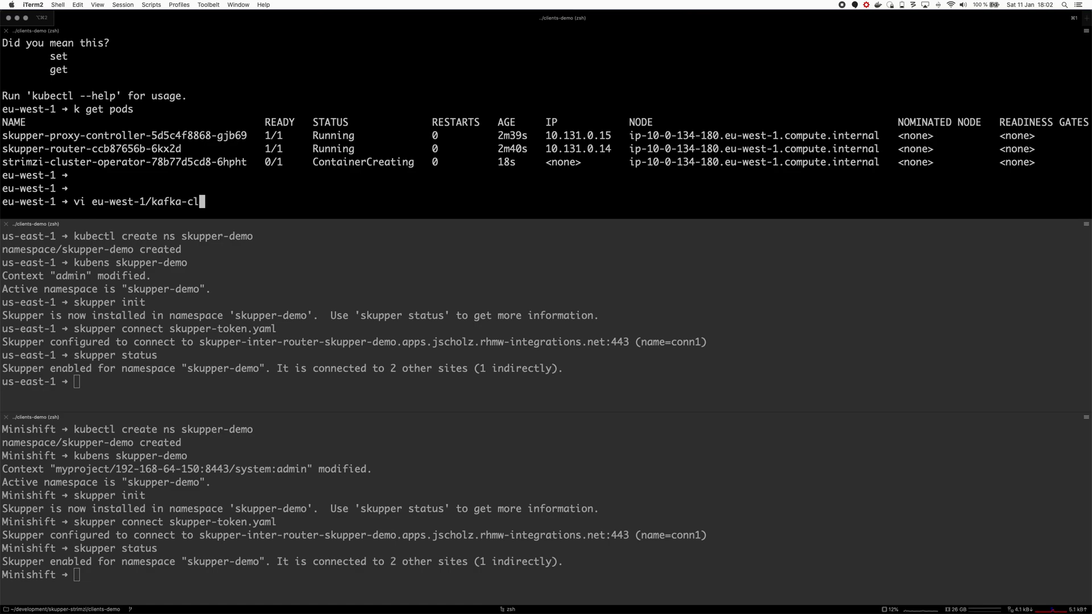
key("Return")
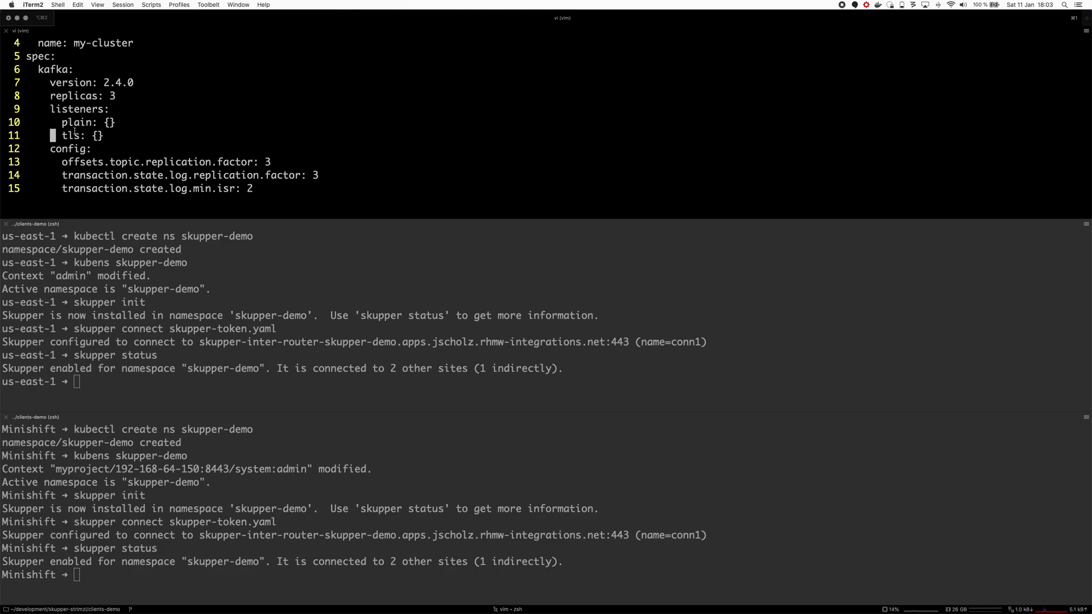
double_click(69, 135)
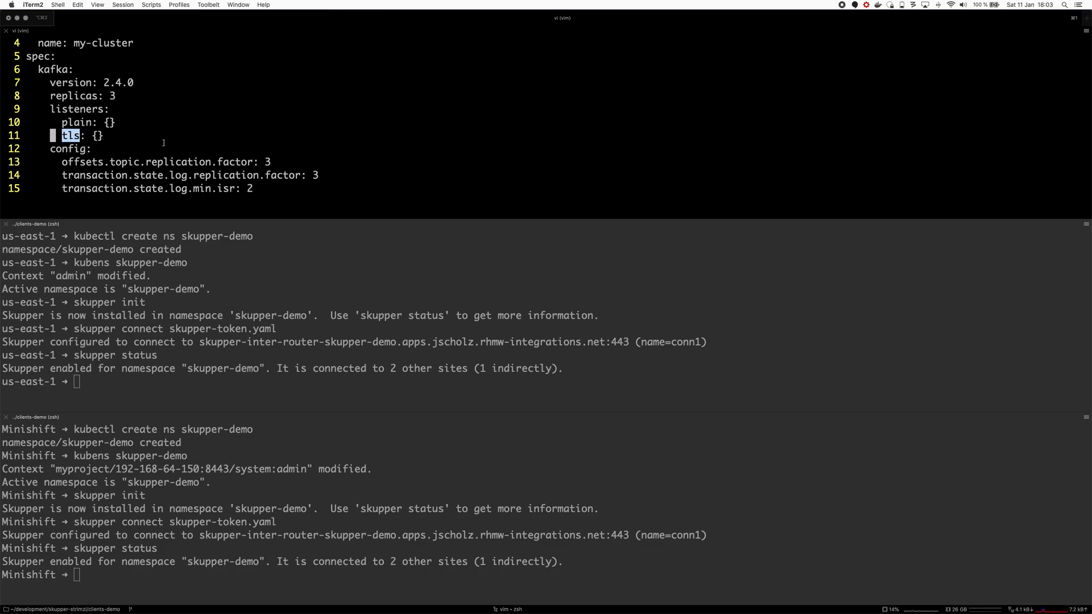
scroll("down", 3)
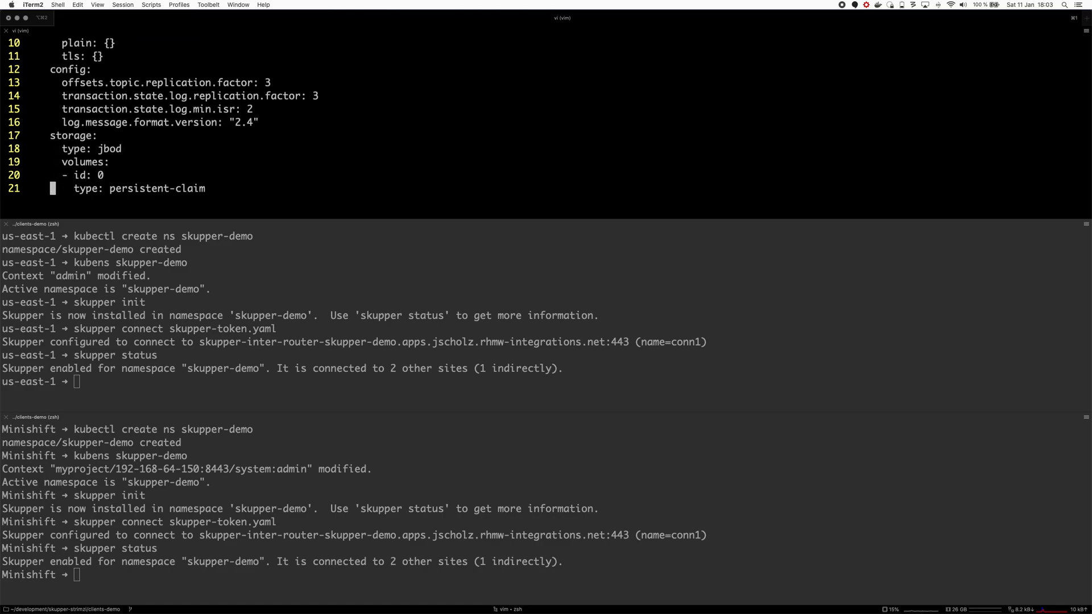
scroll("down", 3)
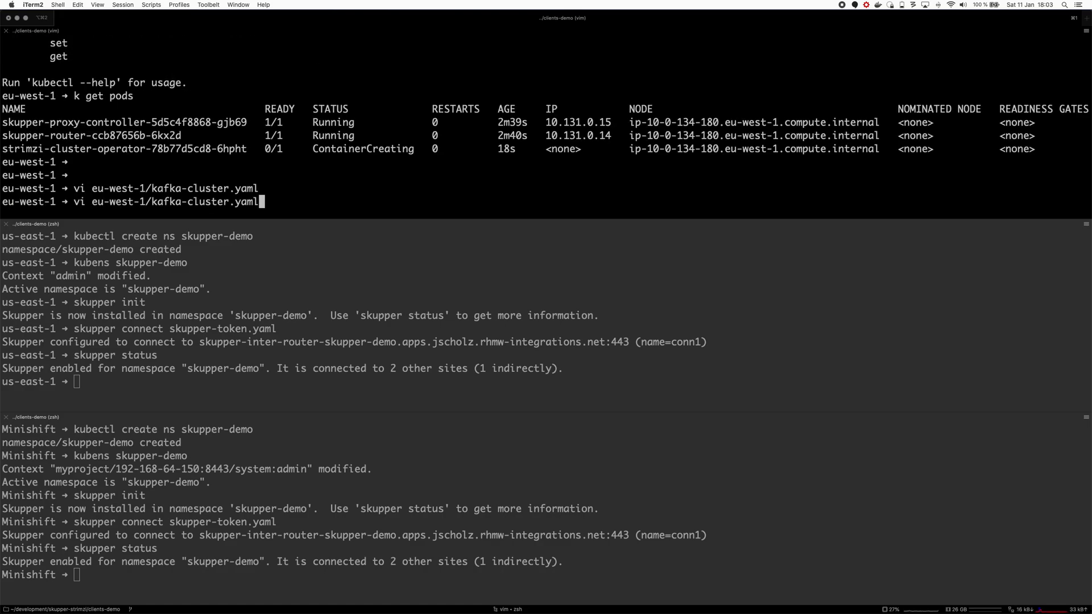
- Apply eu-west-1/kafka-cluster.yaml with oc to create my-cluster
type("oc apply -f")
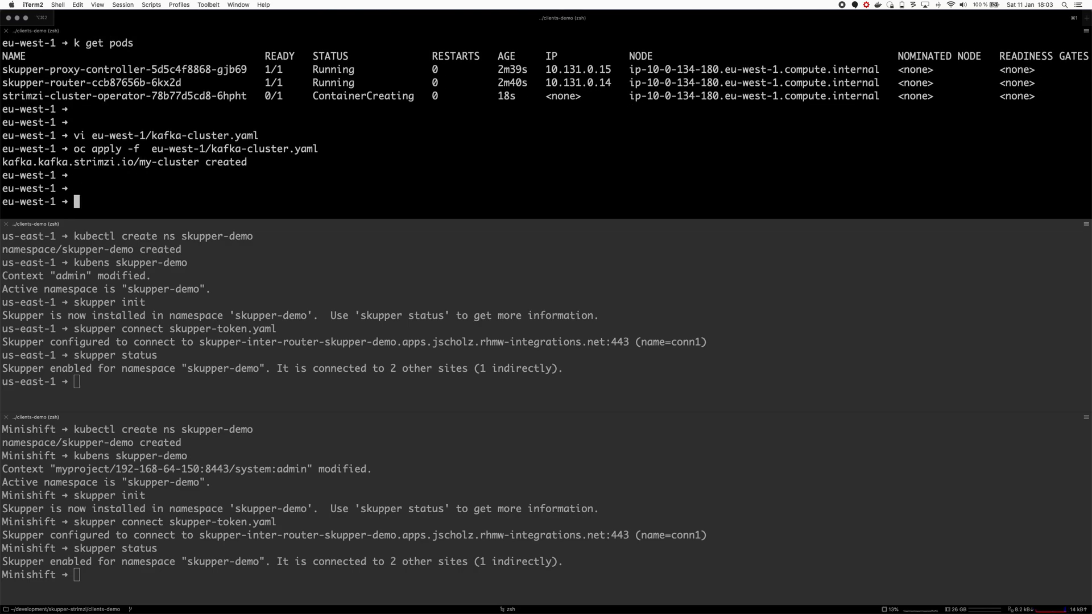
- Watch the pods with 'k get pods -w' until ZooKeeper and Kafka broker pods appear
type("k get pods -w")
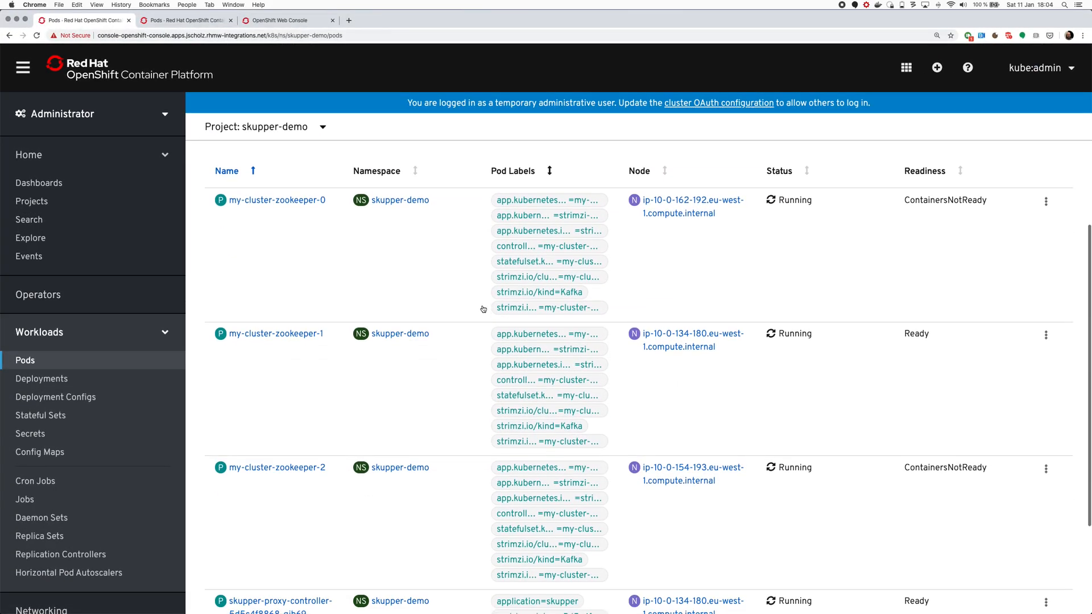
mouse_move(922, 336)
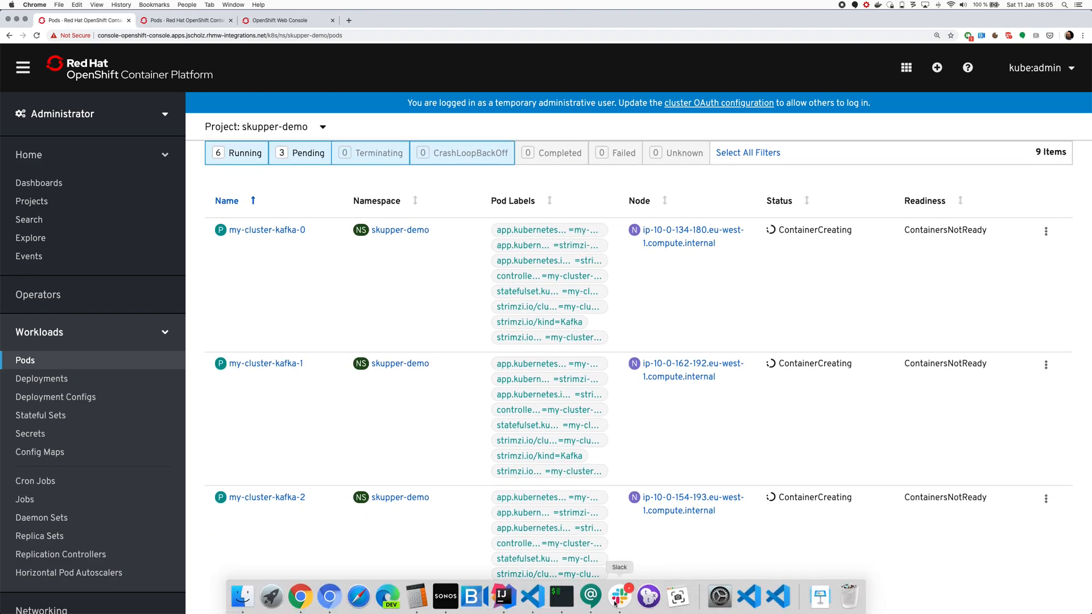
mouse_move(561, 597)
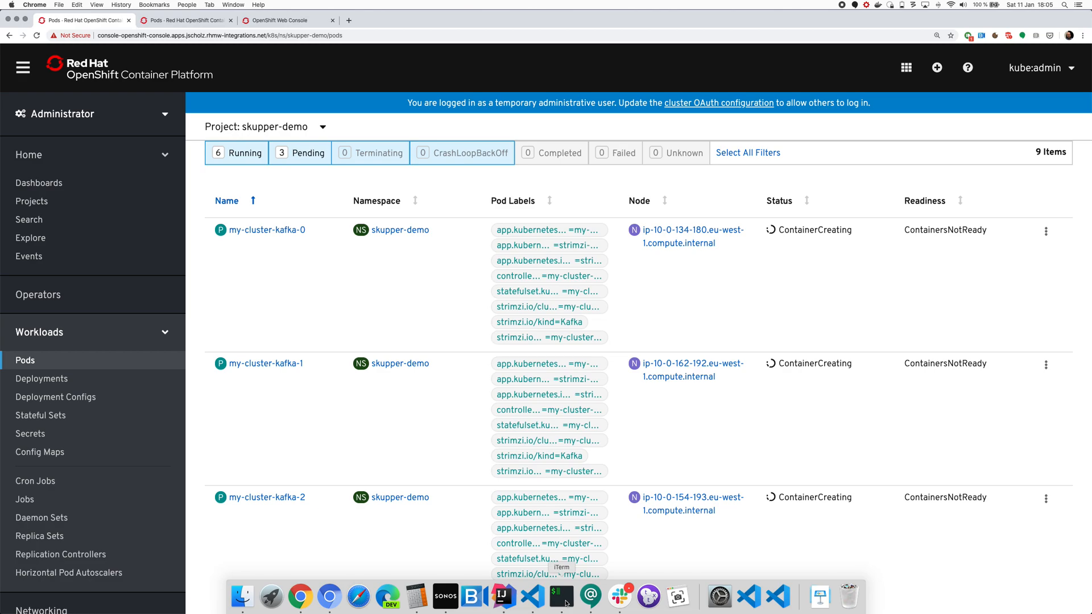
left_click(561, 597)
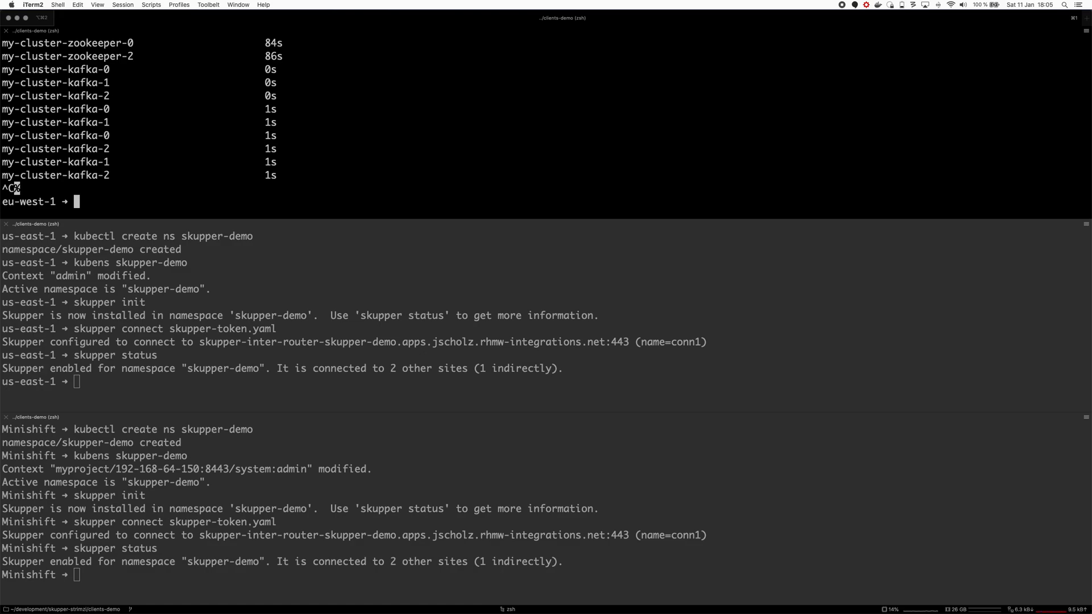
- Edit eu-west-1/kafka-clients.yaml in vi so the producer MESSAGE reads 'From eu-west-1'
type("vi e")
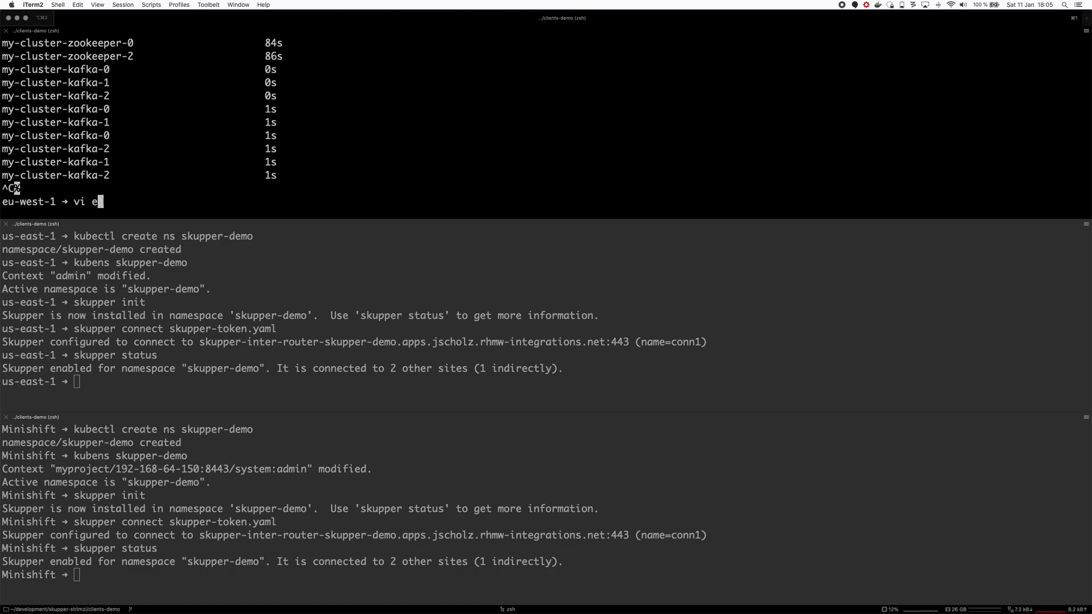
type("u-west-1/kafka-cl")
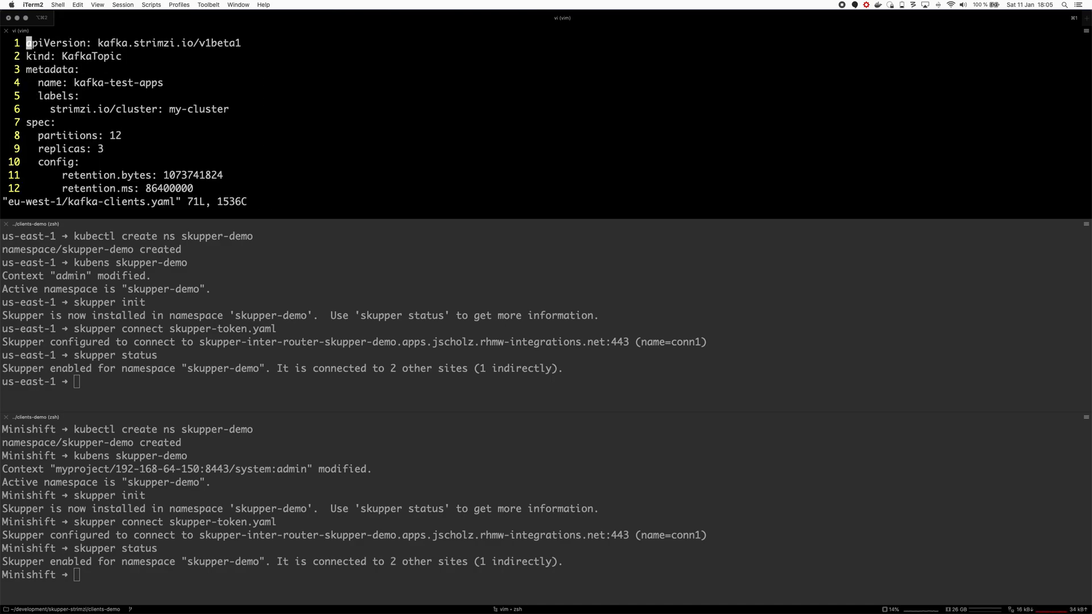
mouse_move(303, 110)
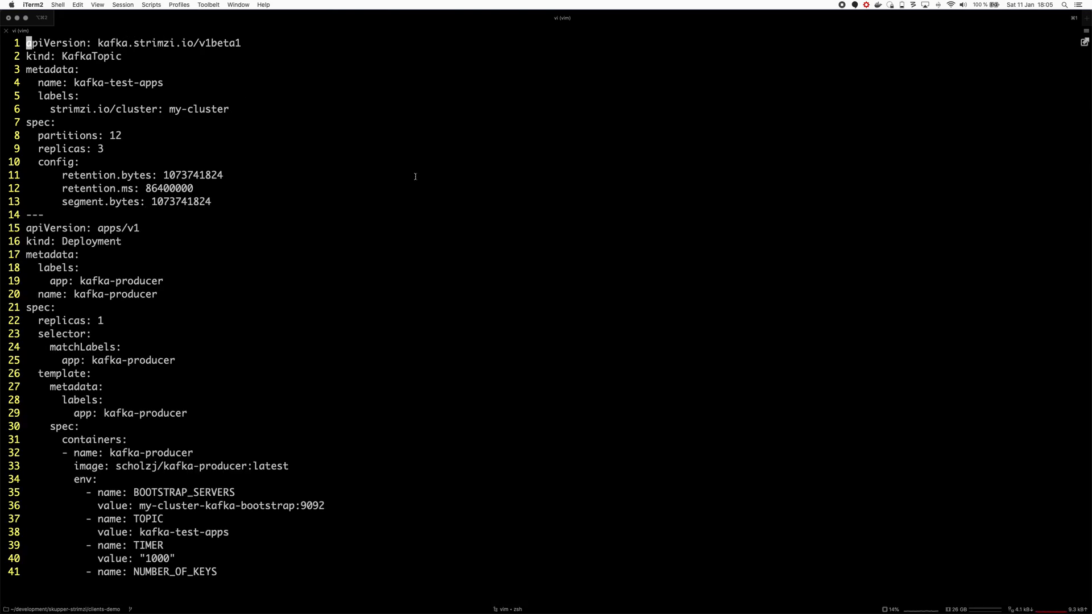
mouse_move(86, 70)
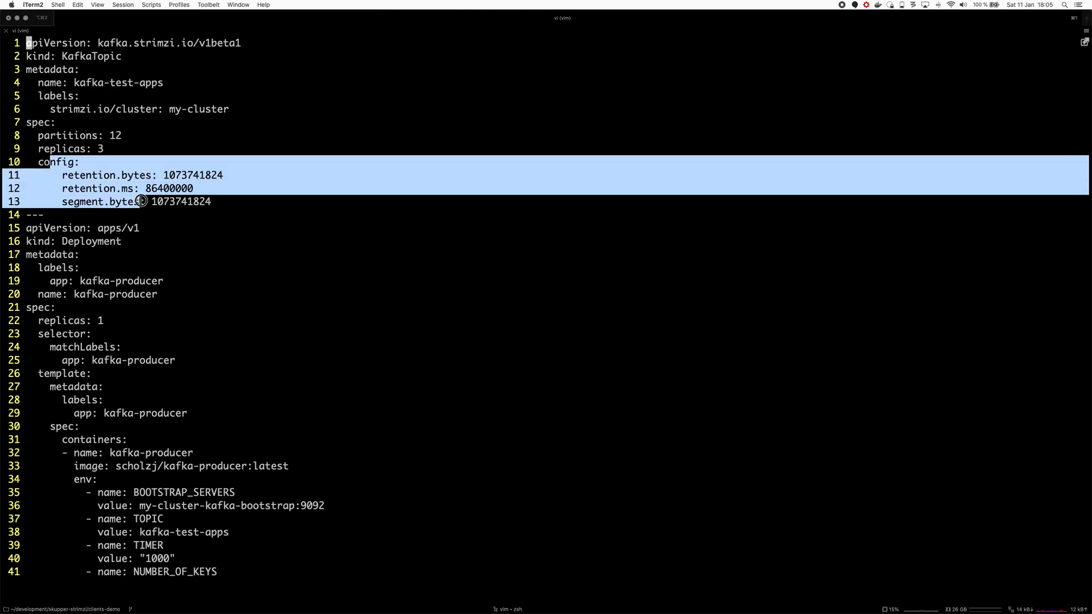
key("Escape")
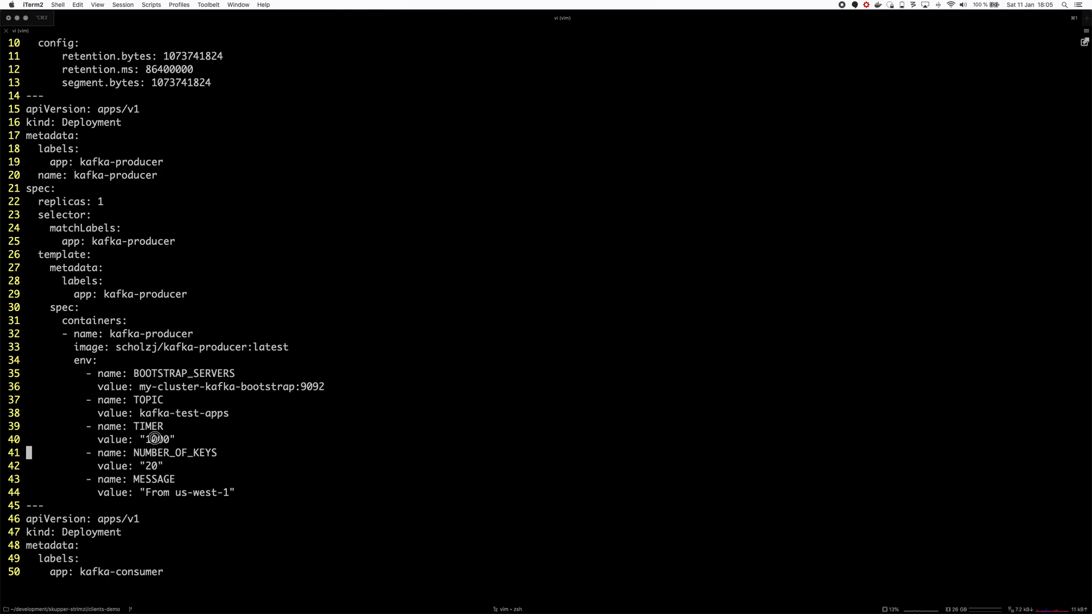
double_click(156, 439)
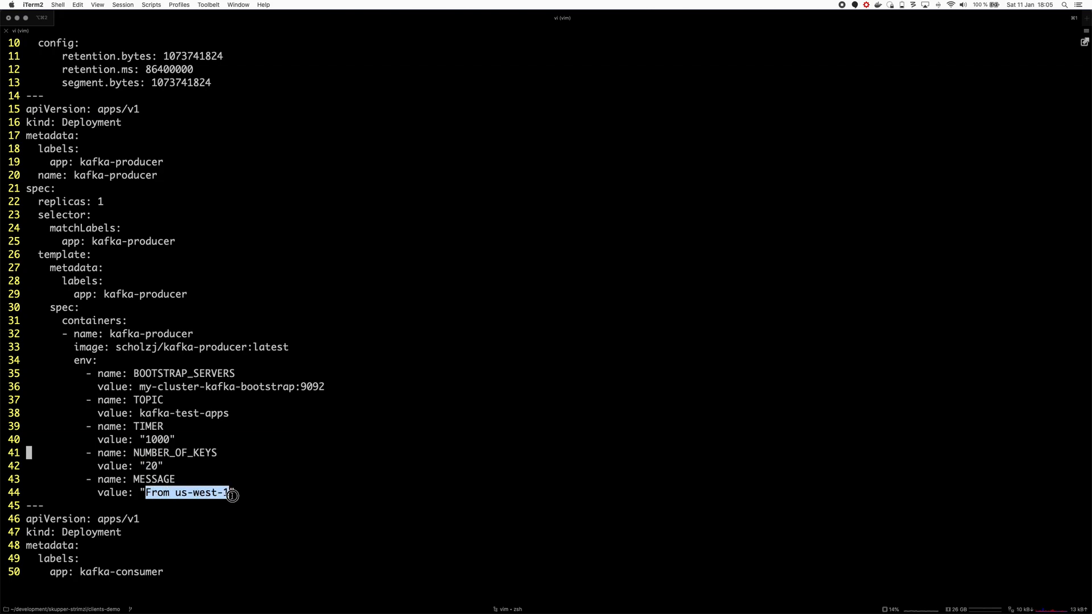
mouse_move(341, 481)
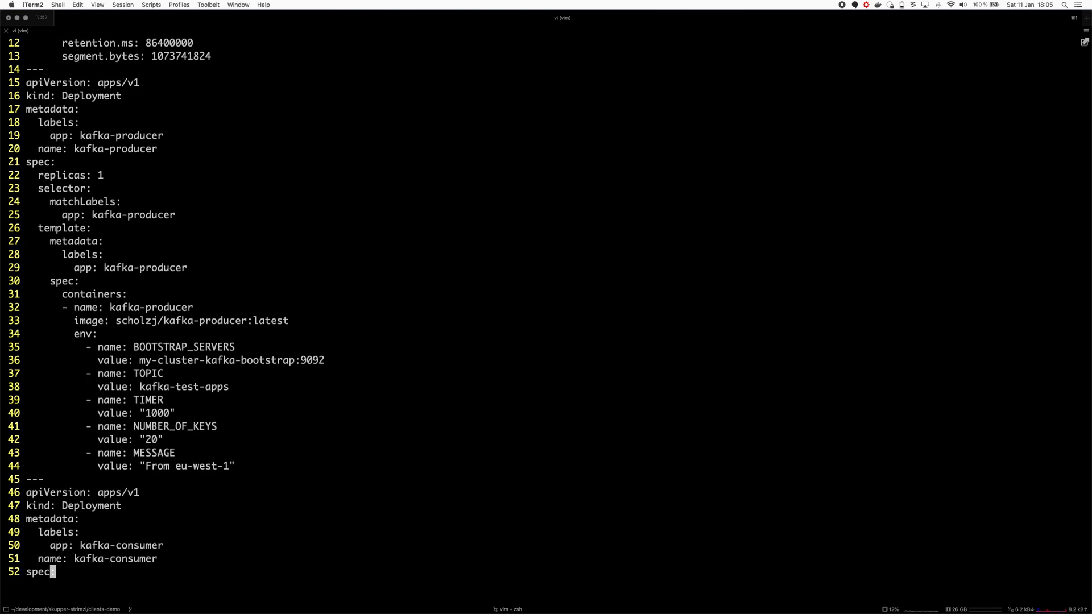
scroll("down", 3)
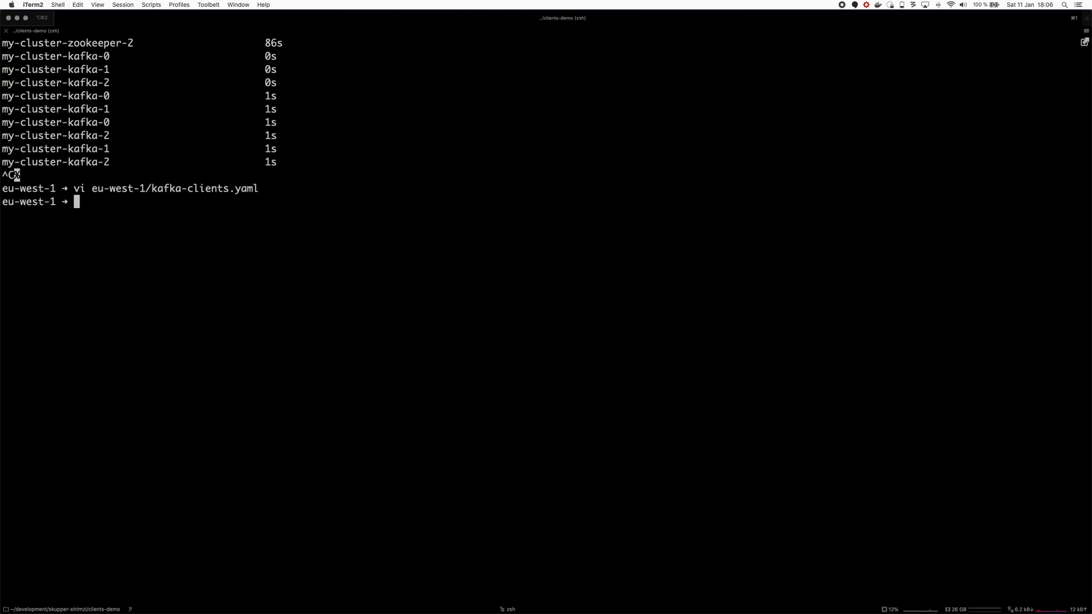
- Re-run 'k get pods' until my-cluster-entity-operator shows 3/3, then start applying kafka-clients.yaml
type("k get pods")
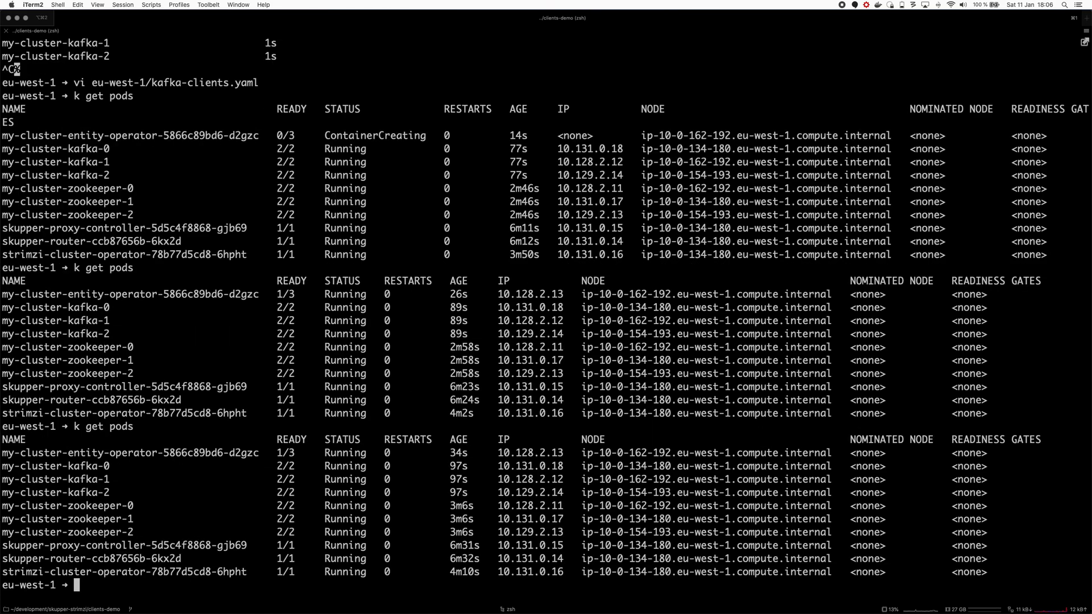
type("k get pods")
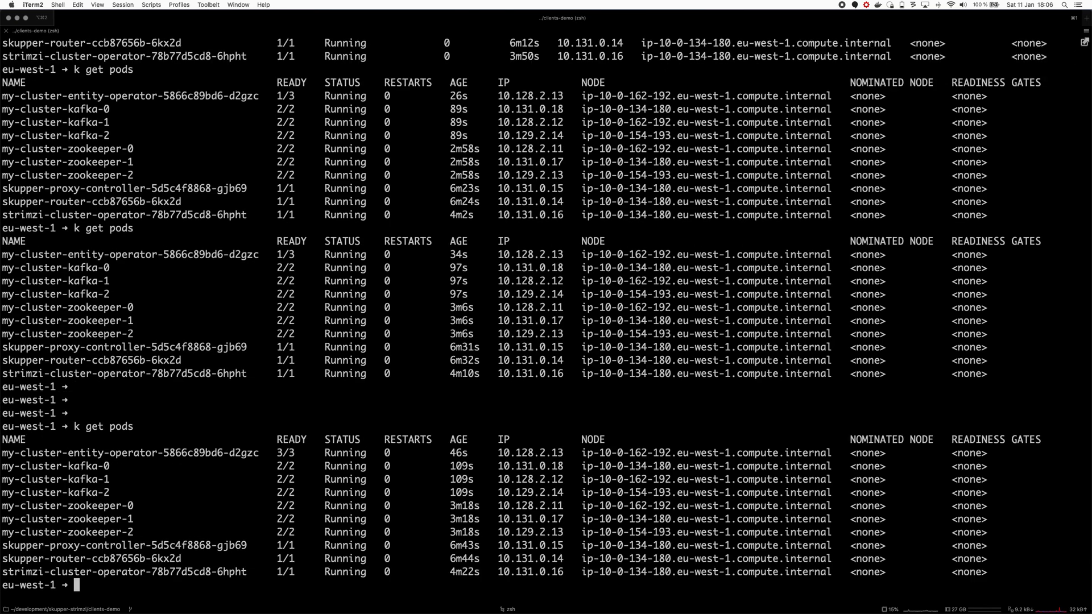
type("vi eu-west-1/kafka-clients.yaml")
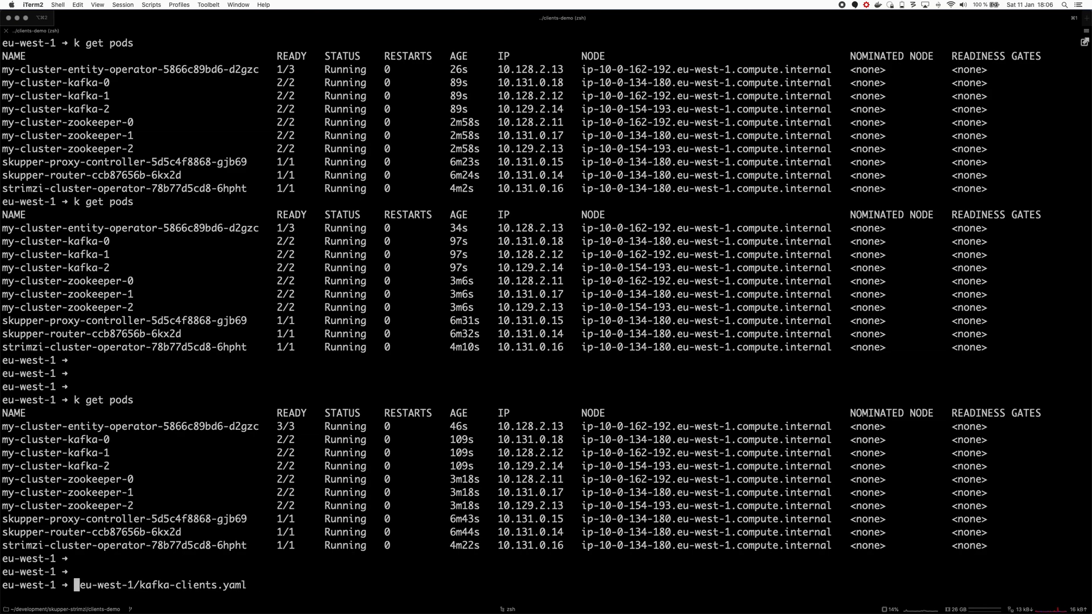
type("oc apply -f")
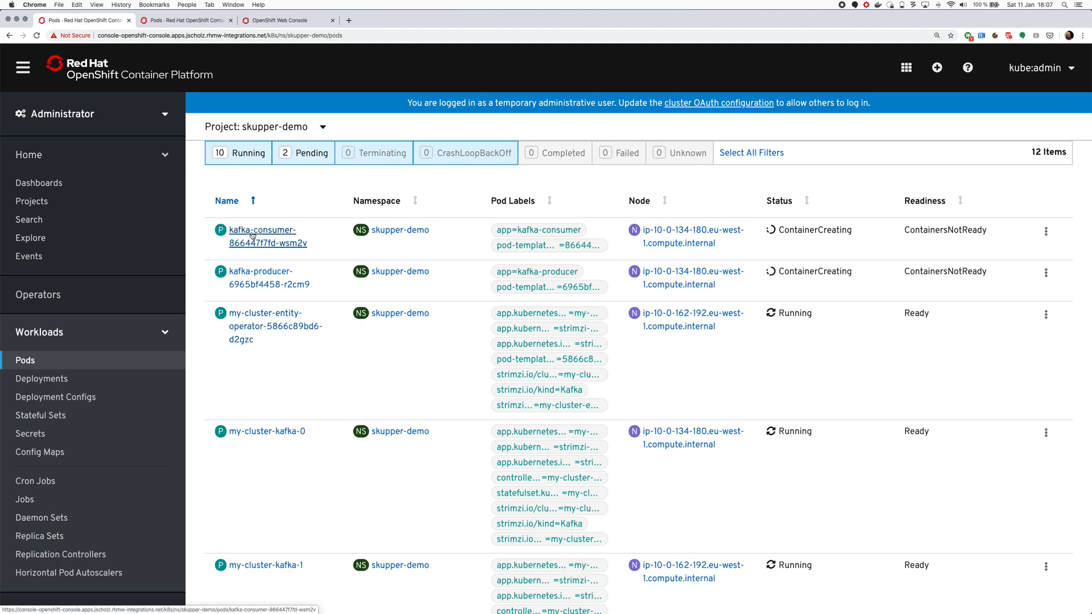
mouse_move(268, 238)
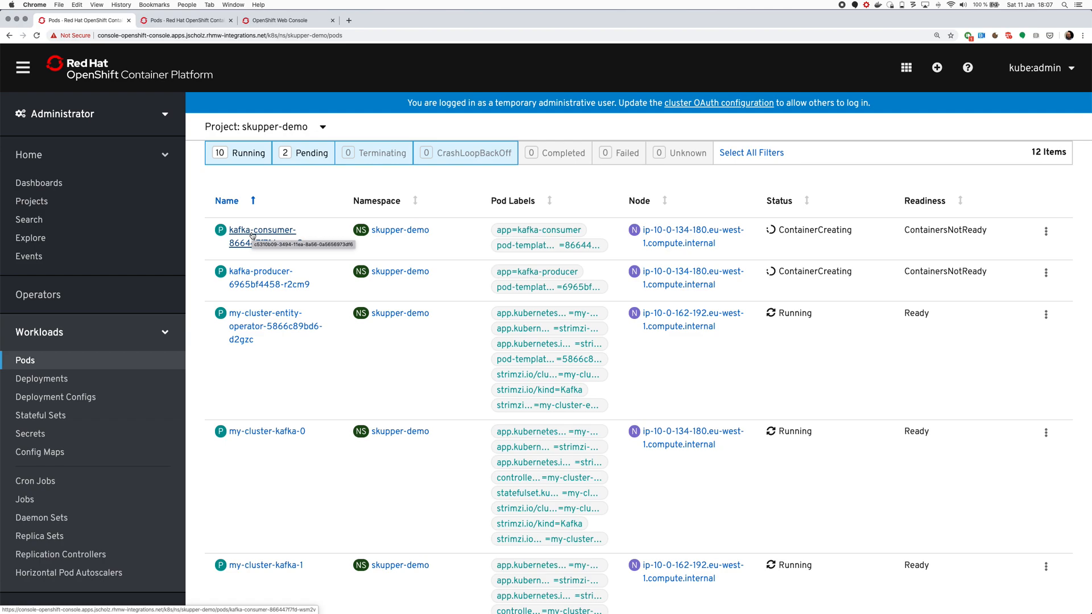
mouse_move(272, 275)
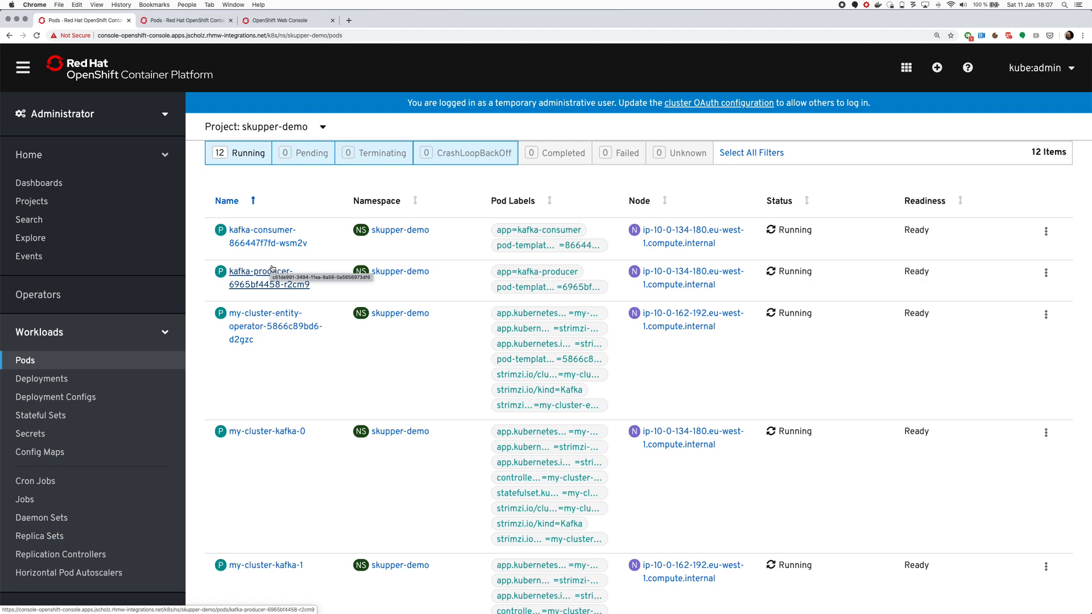
- View the eu-west-1 kafka-consumer pod's logs showing "From eu-west-1" messages, then return to the terminal
left_click(262, 237)
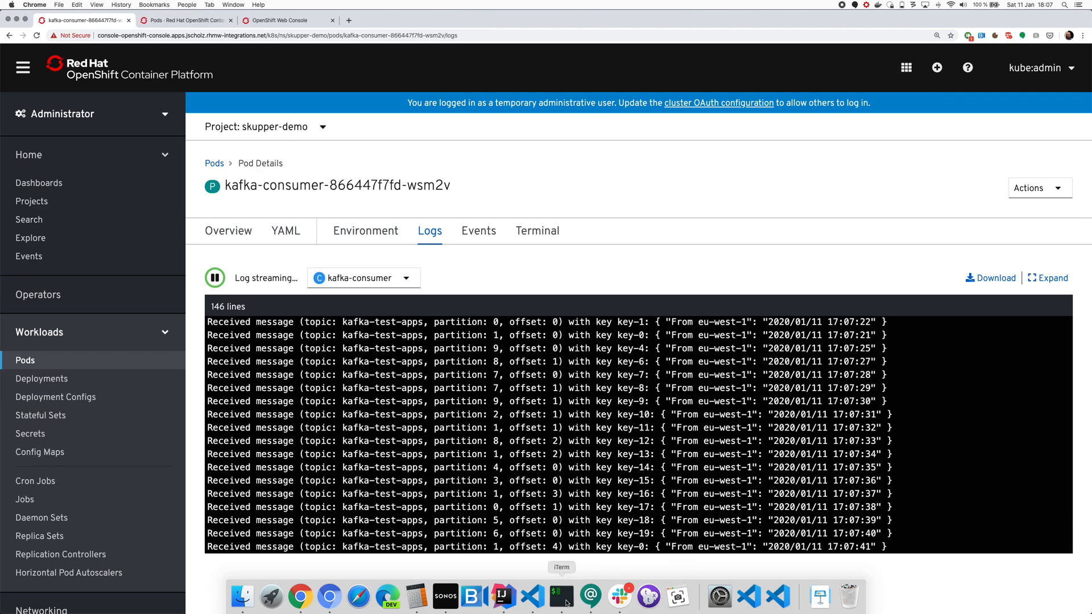
left_click(560, 597)
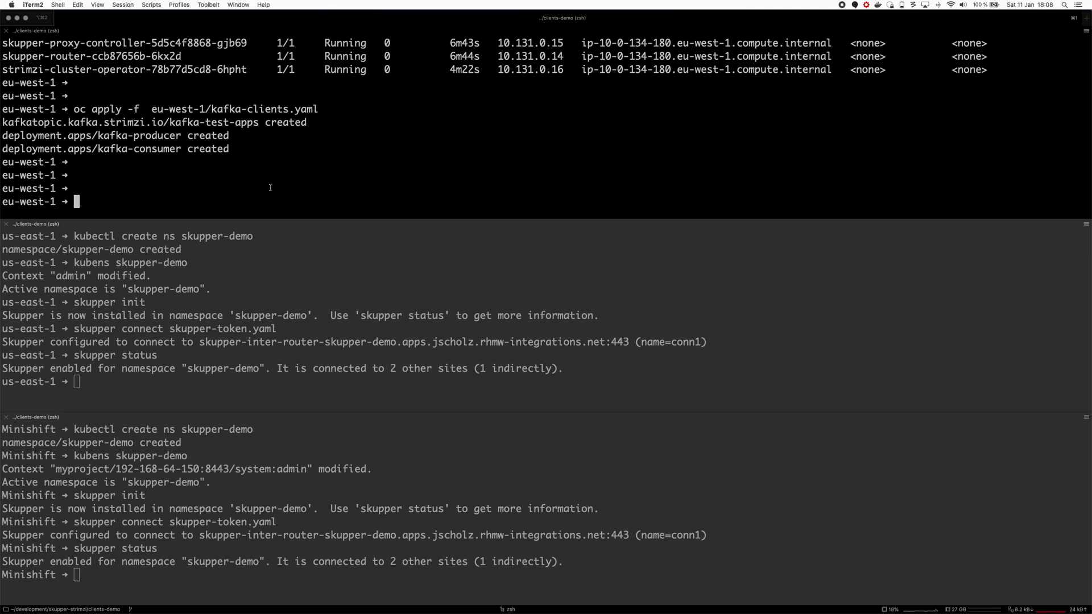
- Run skupper expose statefulset my-cluster-kafka --headless --port 9092 in the eu-west-1 pane
type("skupper expose statefulset my-cluster-kafka --headless --port 9092")
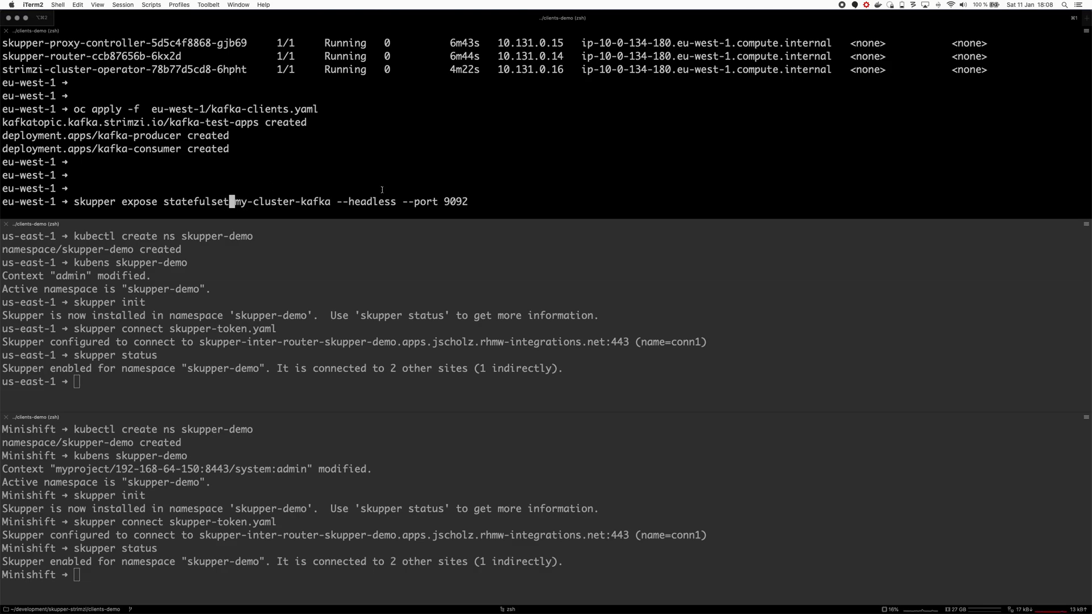
double_click(365, 202)
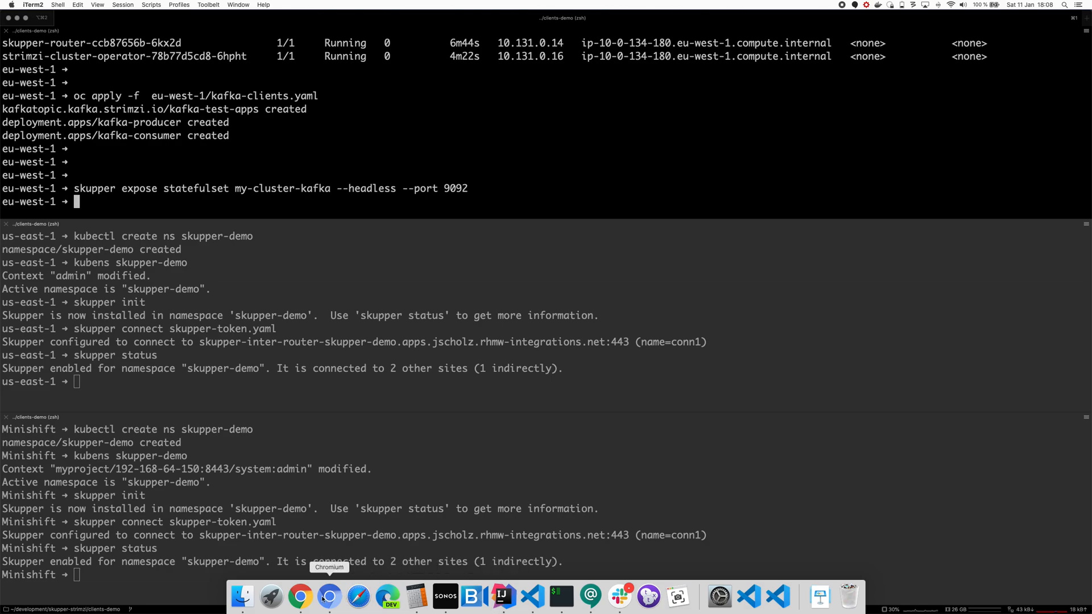
mouse_move(299, 598)
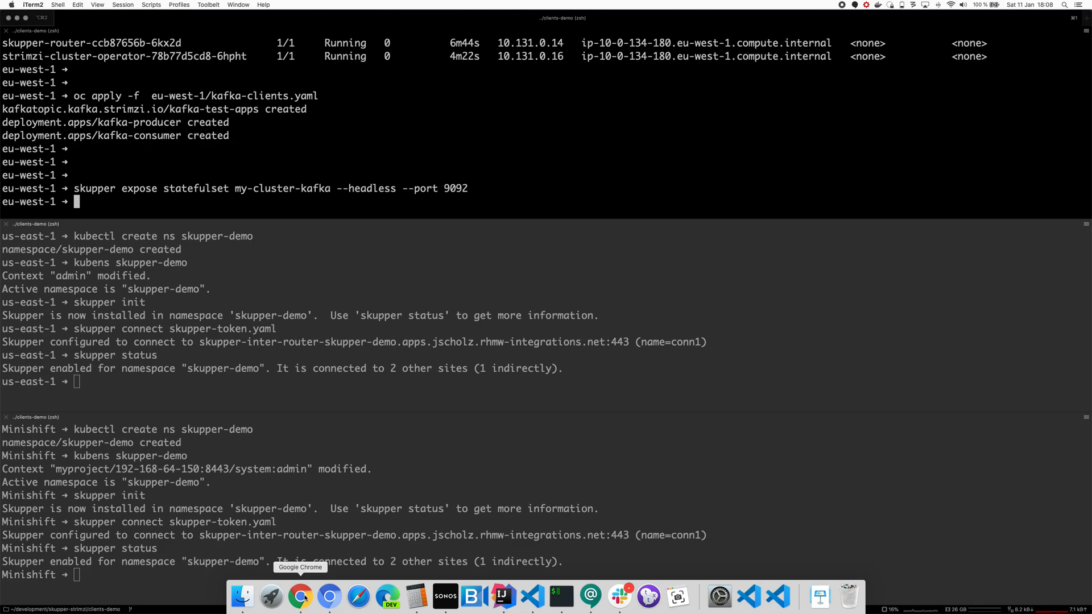
- Review the us-east-1 and Minishift Pods lists showing my-cluster-kafka broker pods appearing in skupper-demo
left_click(300, 597)
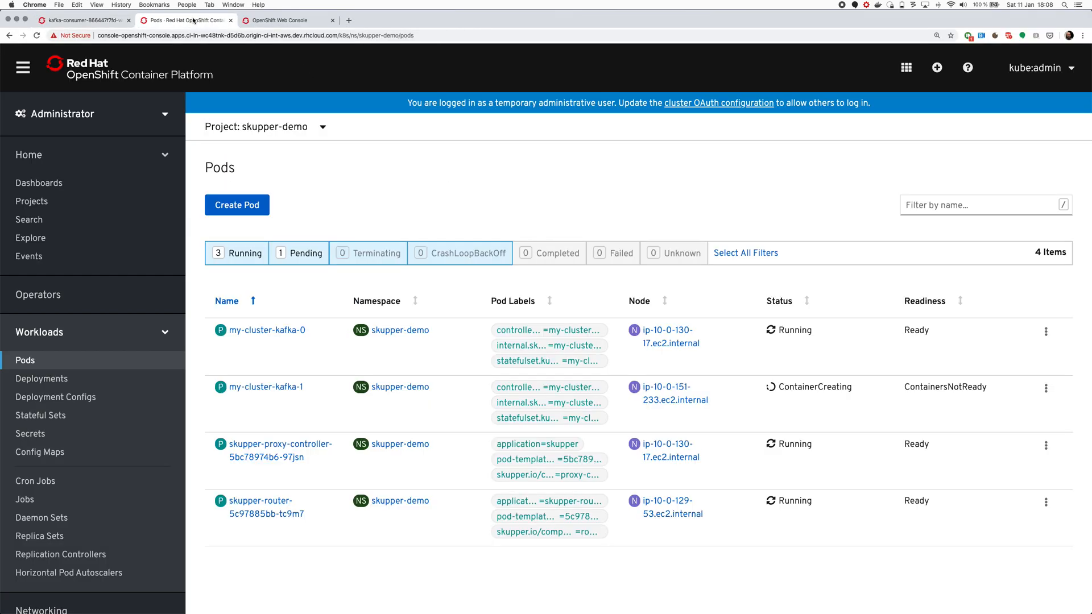
mouse_move(271, 350)
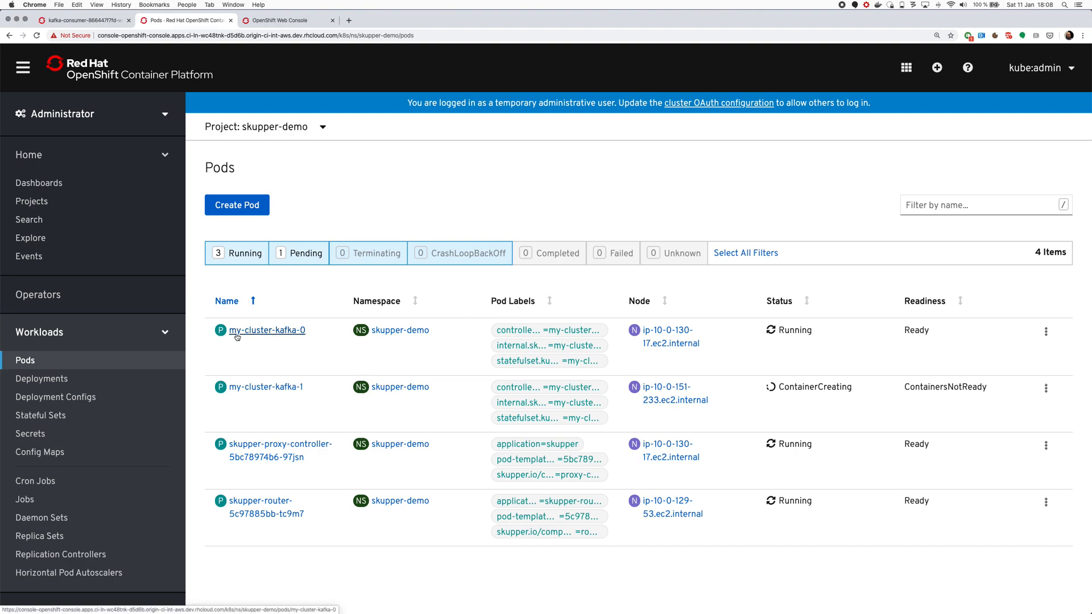
mouse_move(292, 403)
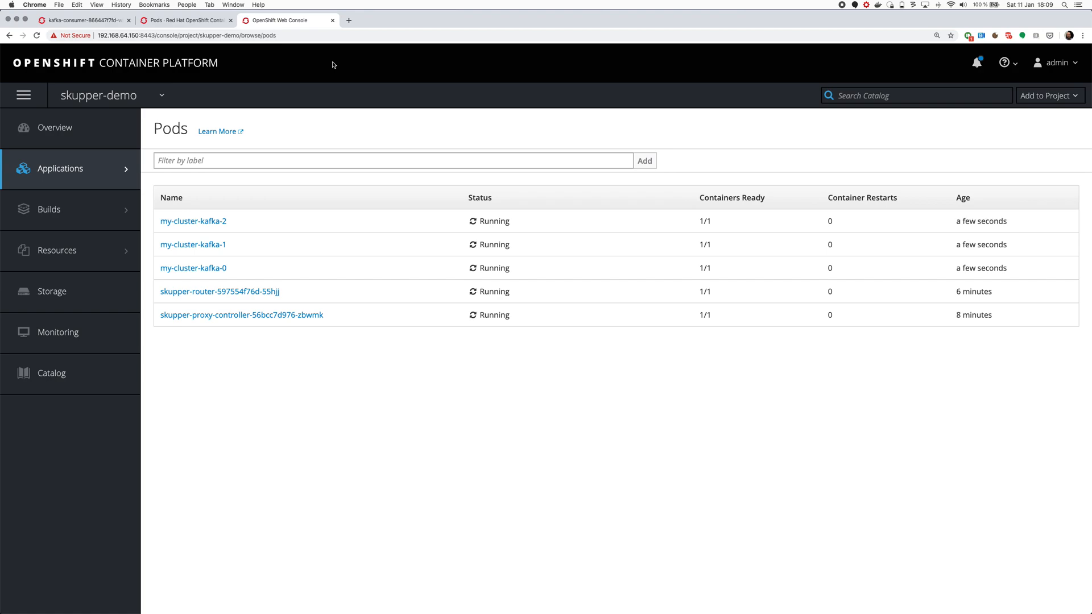
mouse_move(194, 244)
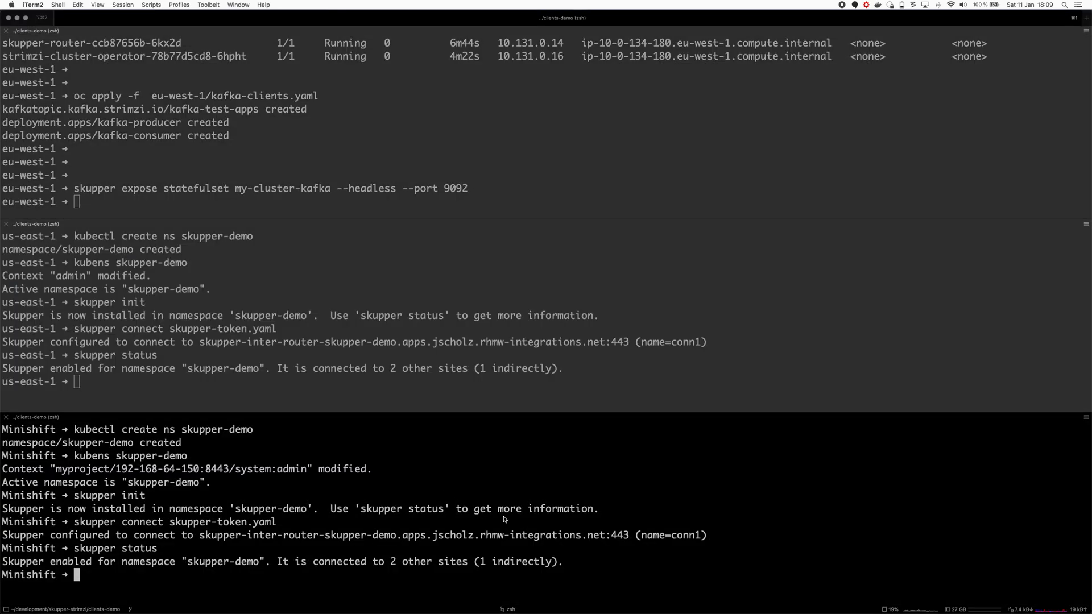
- Inspect minishift/kafka-clients.yaml in vi, then apply it to create the Minishift producer and consumer
type("vi minishift/")
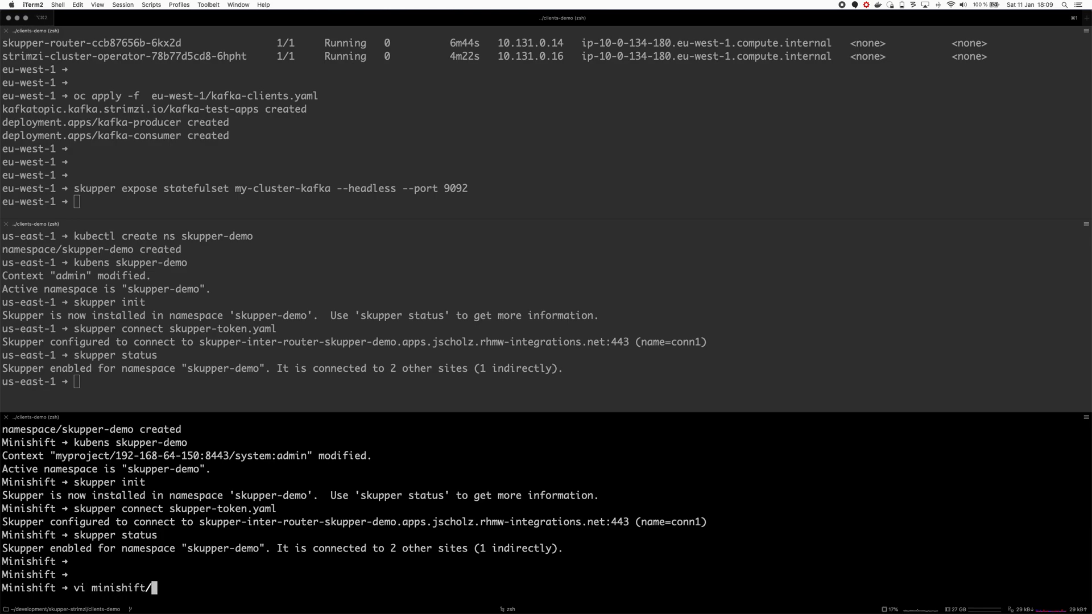
type("kafka-clients.yaml")
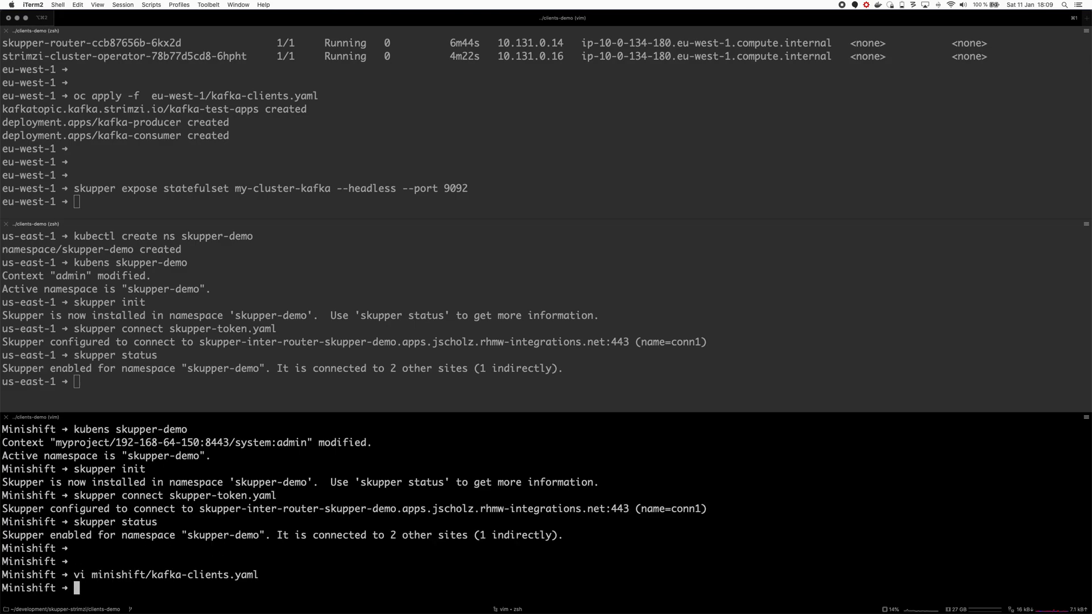
type("oc pply minishift/kafka-clients.yaml")
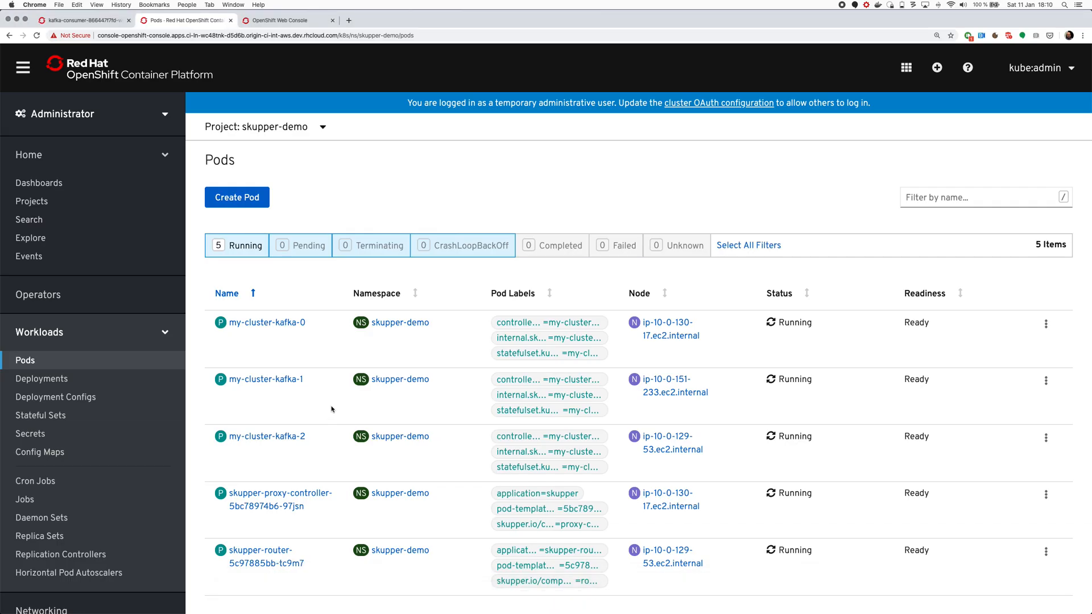
- Check the Minishift skupper-demo Pods list showing kafka-producer and kafka-consumer pods creating
left_click(281, 19)
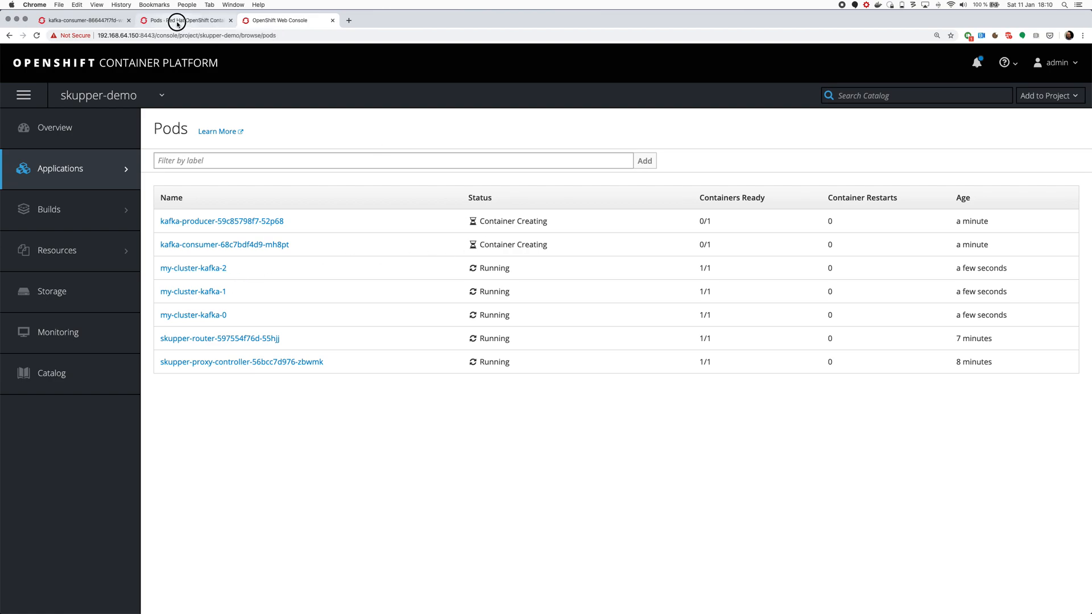
left_click(182, 20)
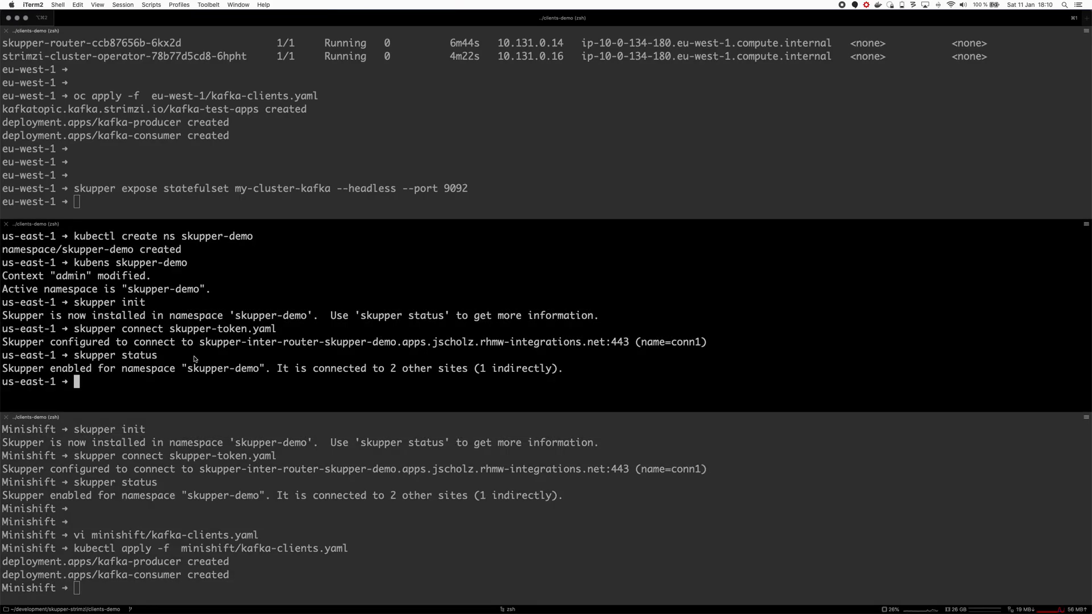
- Run kubectl apply -f us-east-1/kafka-clients.yaml in the us-east-1 pane to deploy the clients
type("kubectl apply")
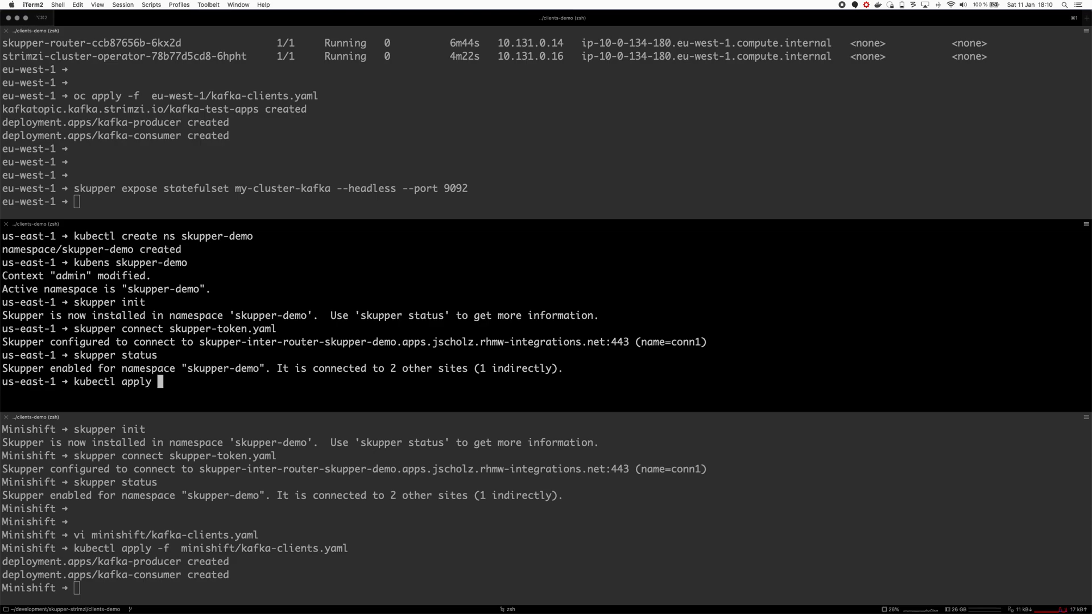
type("-f")
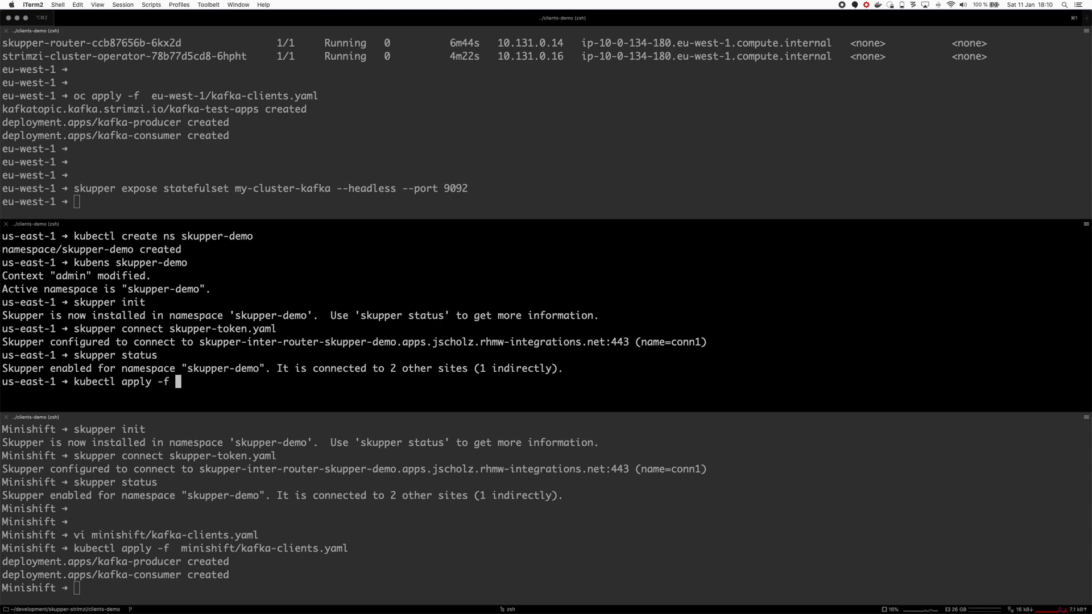
type("us-east-1/")
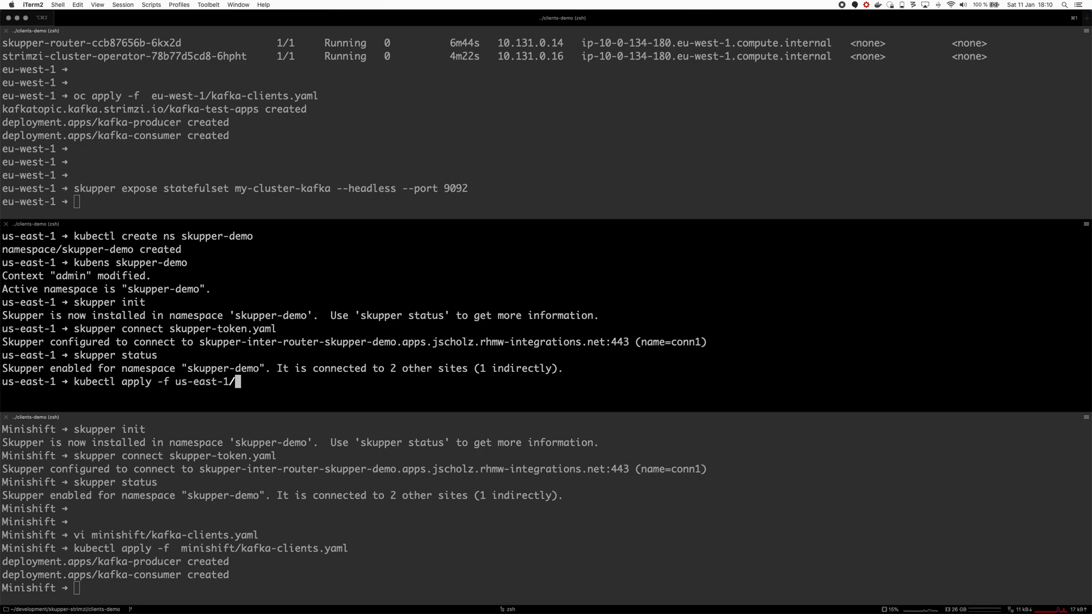
type("kafka-clients.yaml")
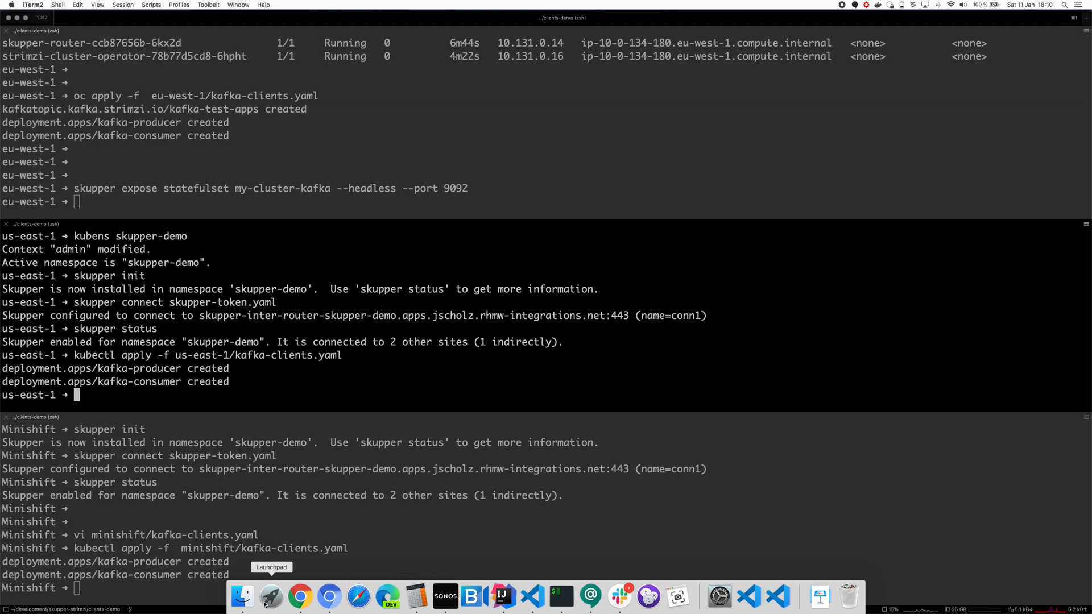
mouse_move(299, 597)
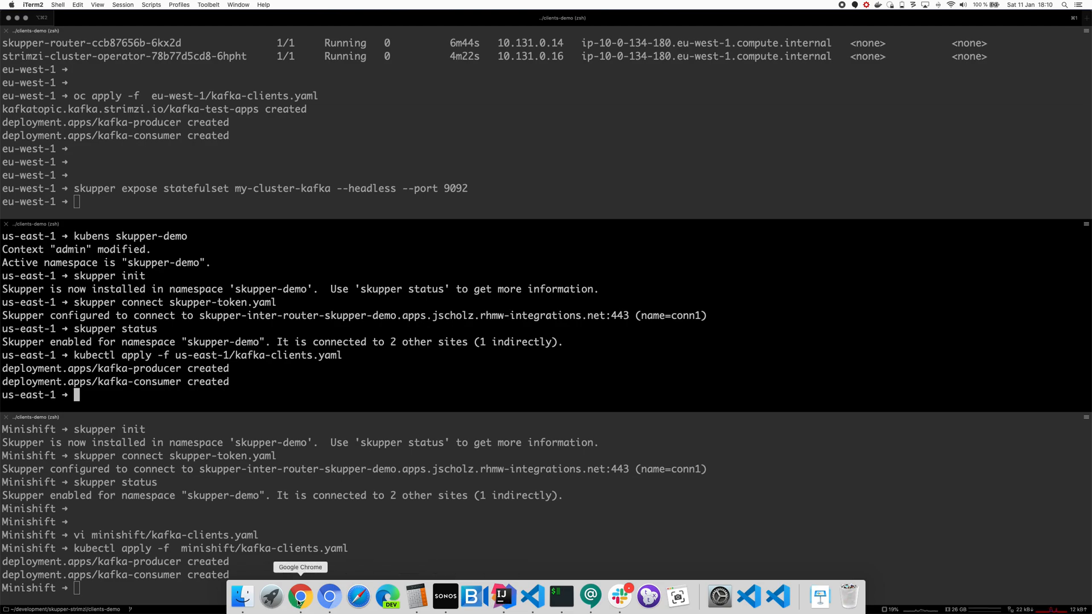
- Read the Minishift kafka-consumer pod logs with following stopped, seeing messages from Minishift, eu-west-1 and us-east-1
left_click(299, 598)
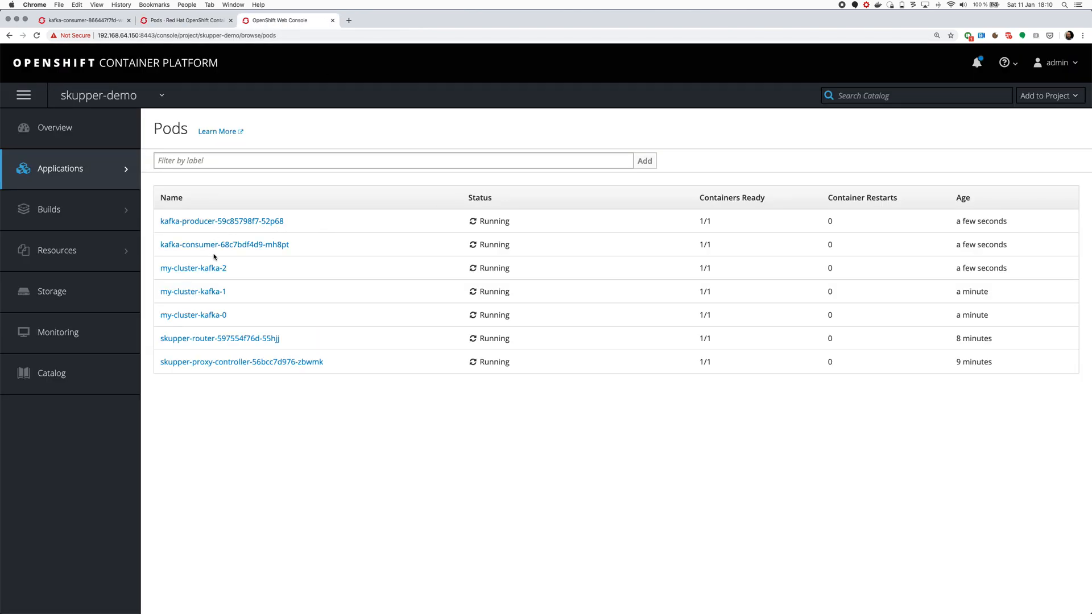
left_click(224, 245)
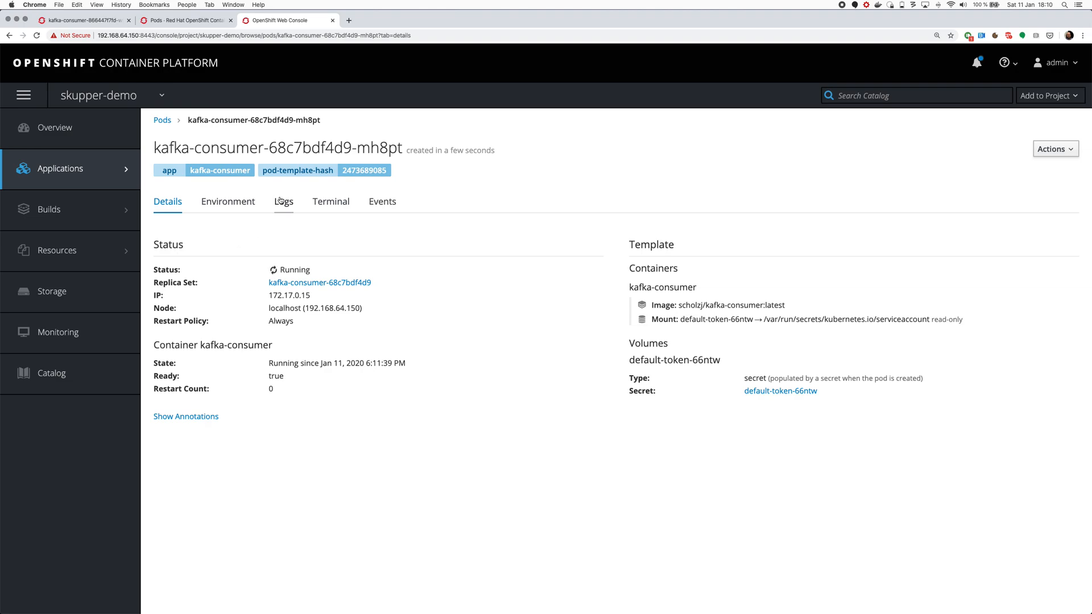
left_click(283, 201)
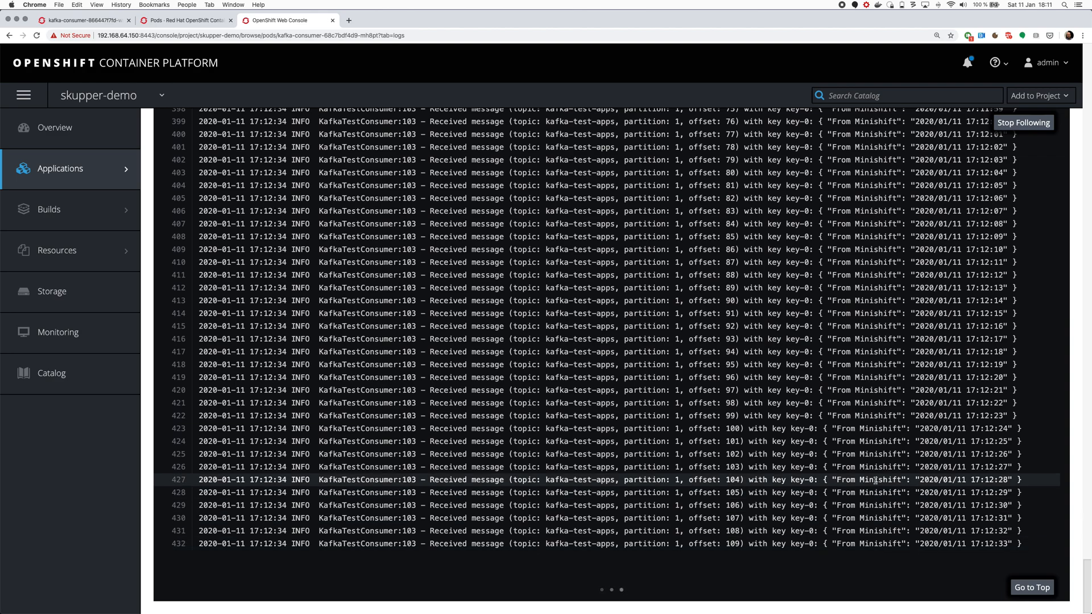
left_click(1022, 123)
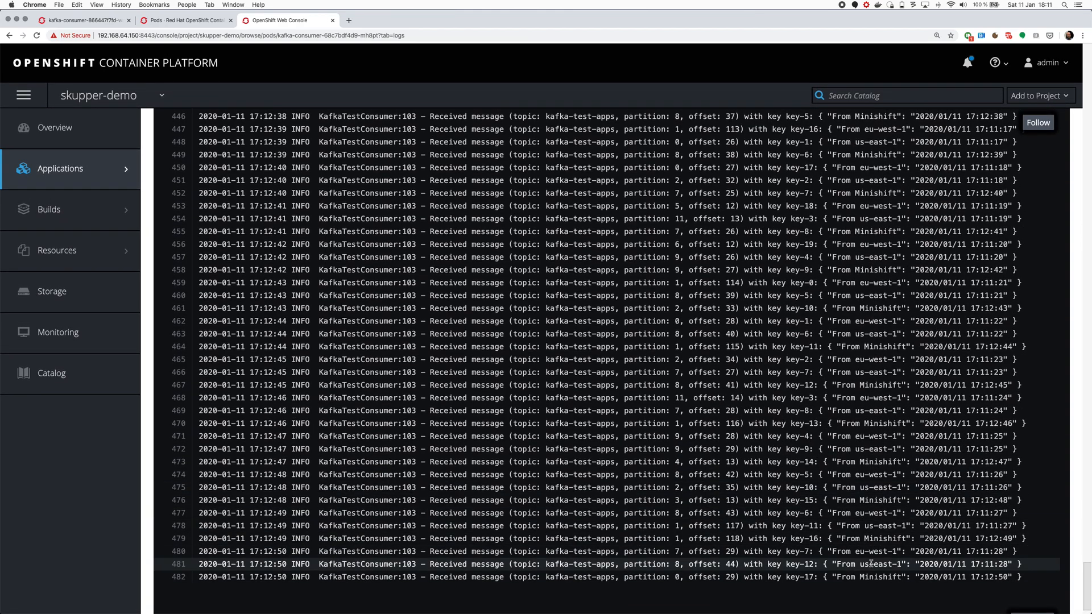
scroll("down", 3)
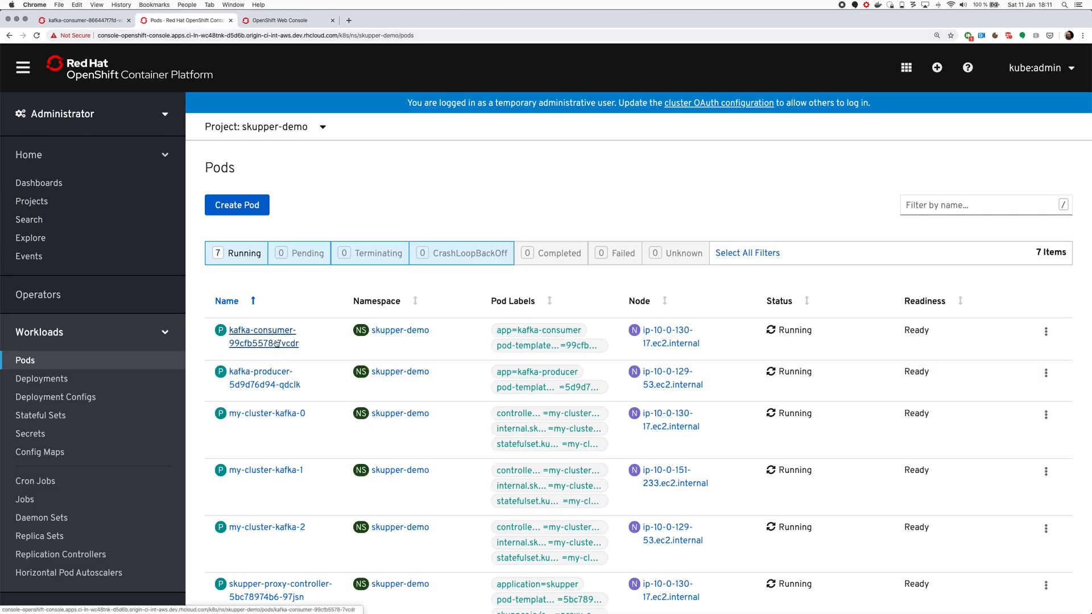
- Pause the us-east-1 kafka-consumer logs and compare with eu-west-1, both receiving messages from all three clusters
left_click(263, 330)
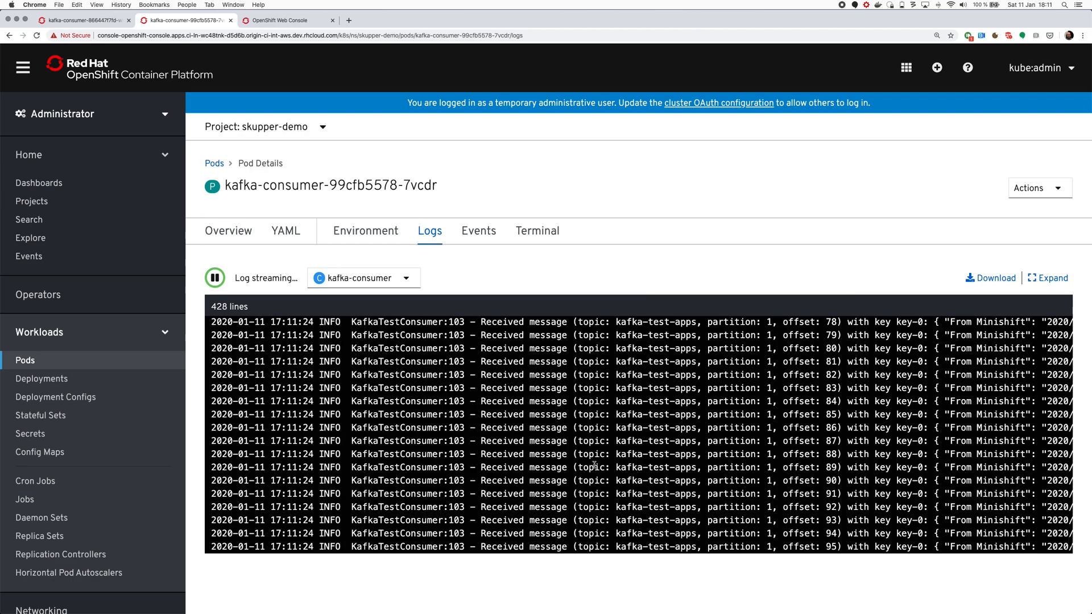
left_click(215, 278)
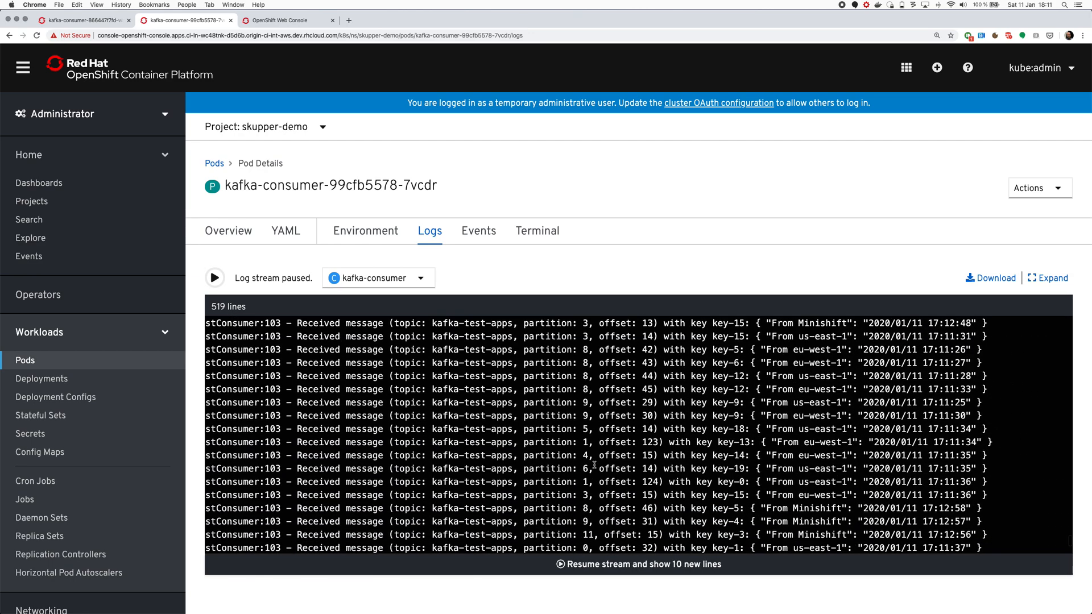
left_click(215, 277)
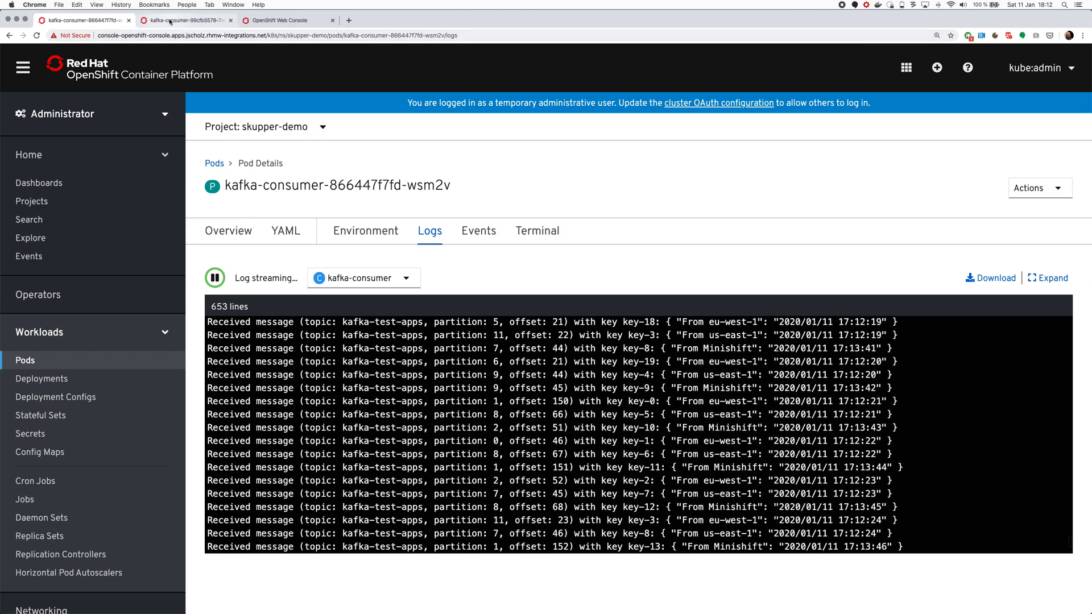
left_click(182, 20)
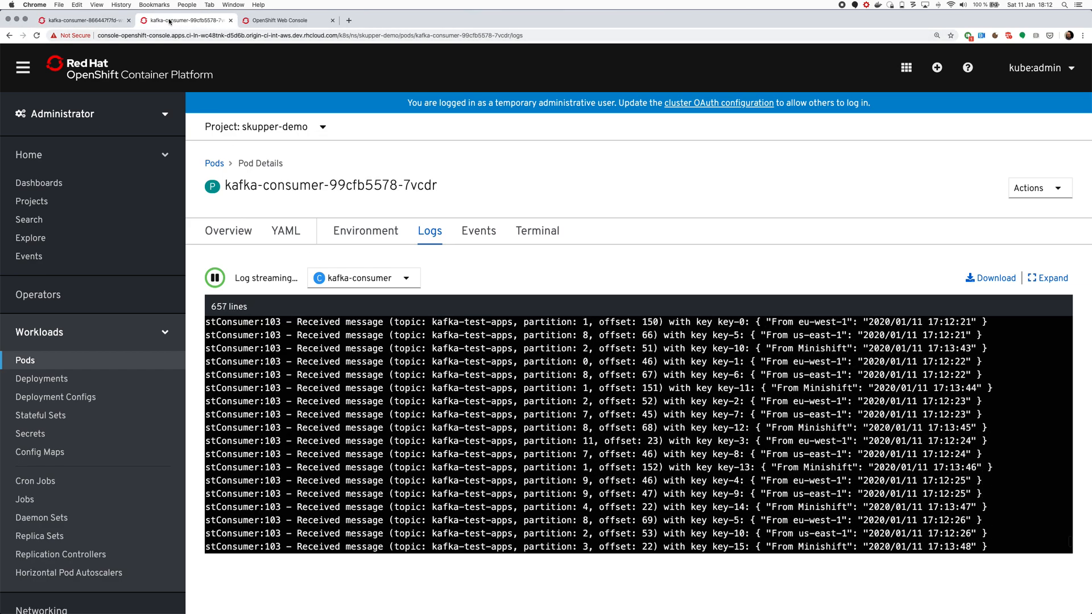